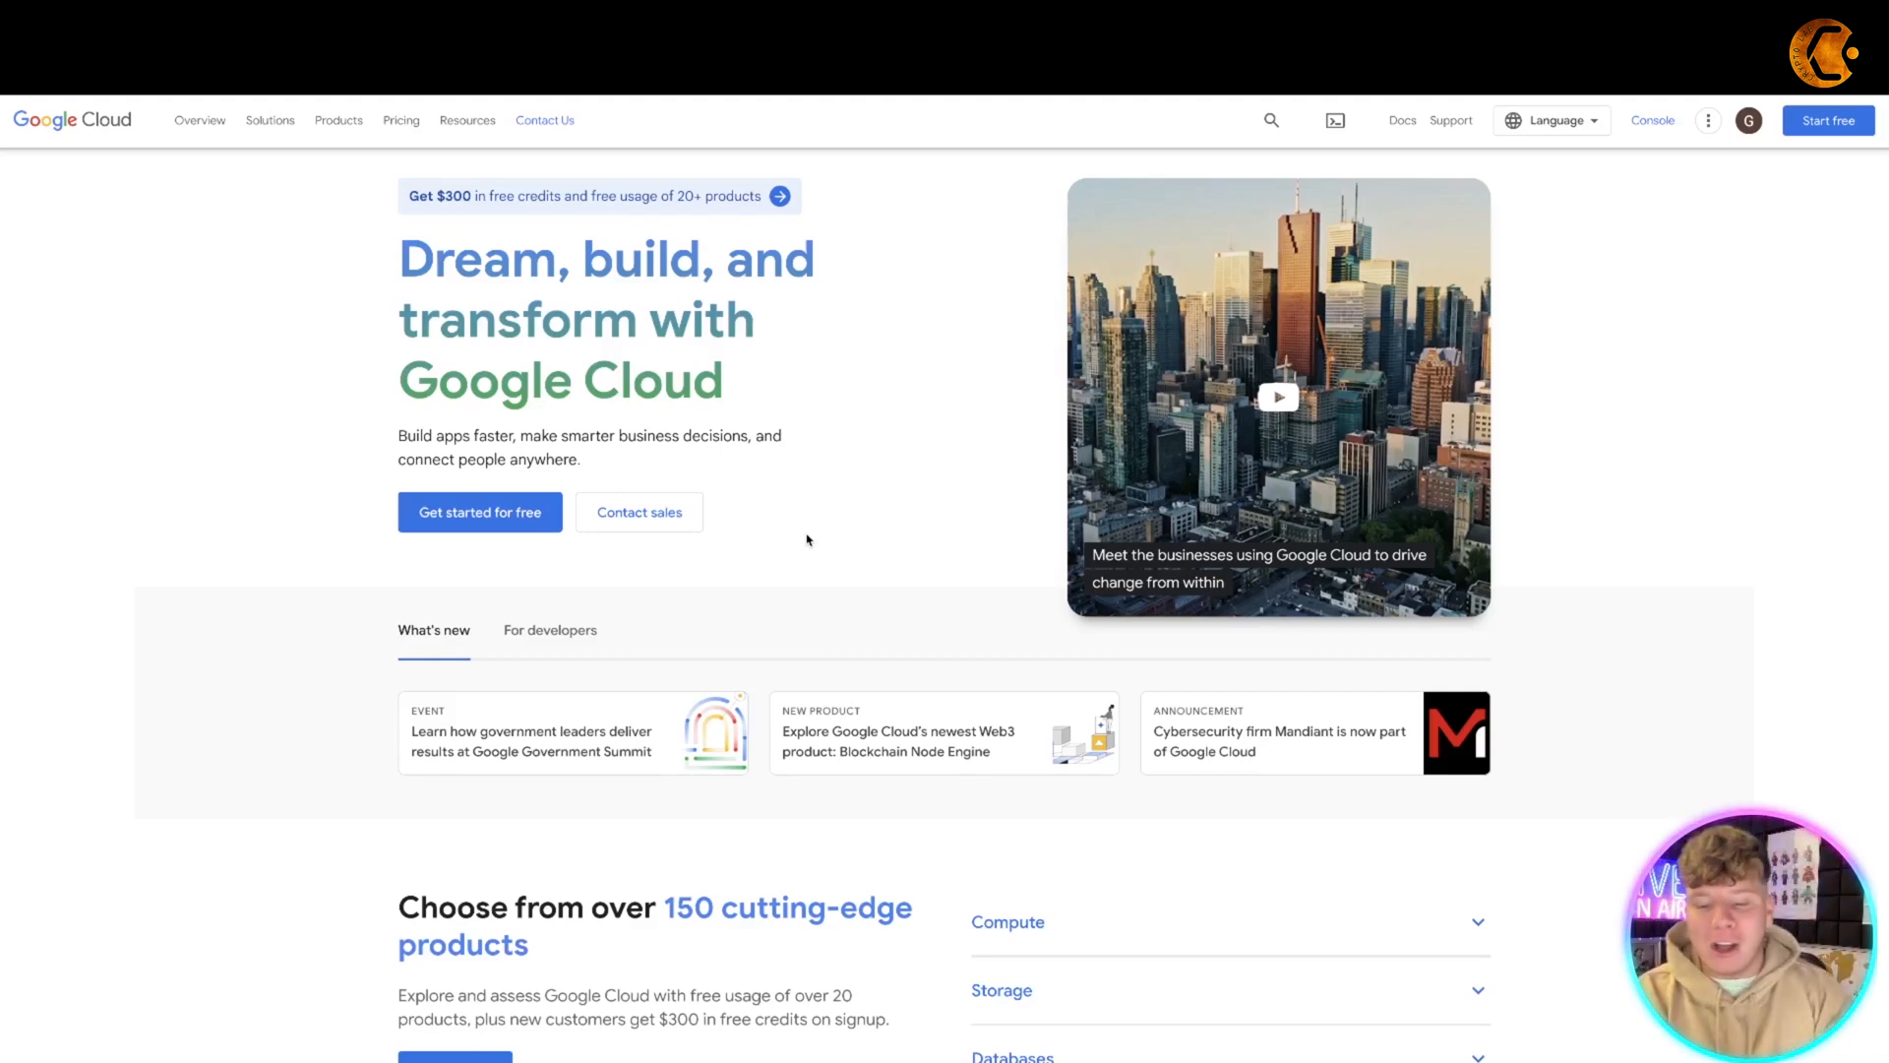
- Scroll down past the What's new cards to the 'Choose from over 150 cutting-edge products' section
scroll("down", 3)
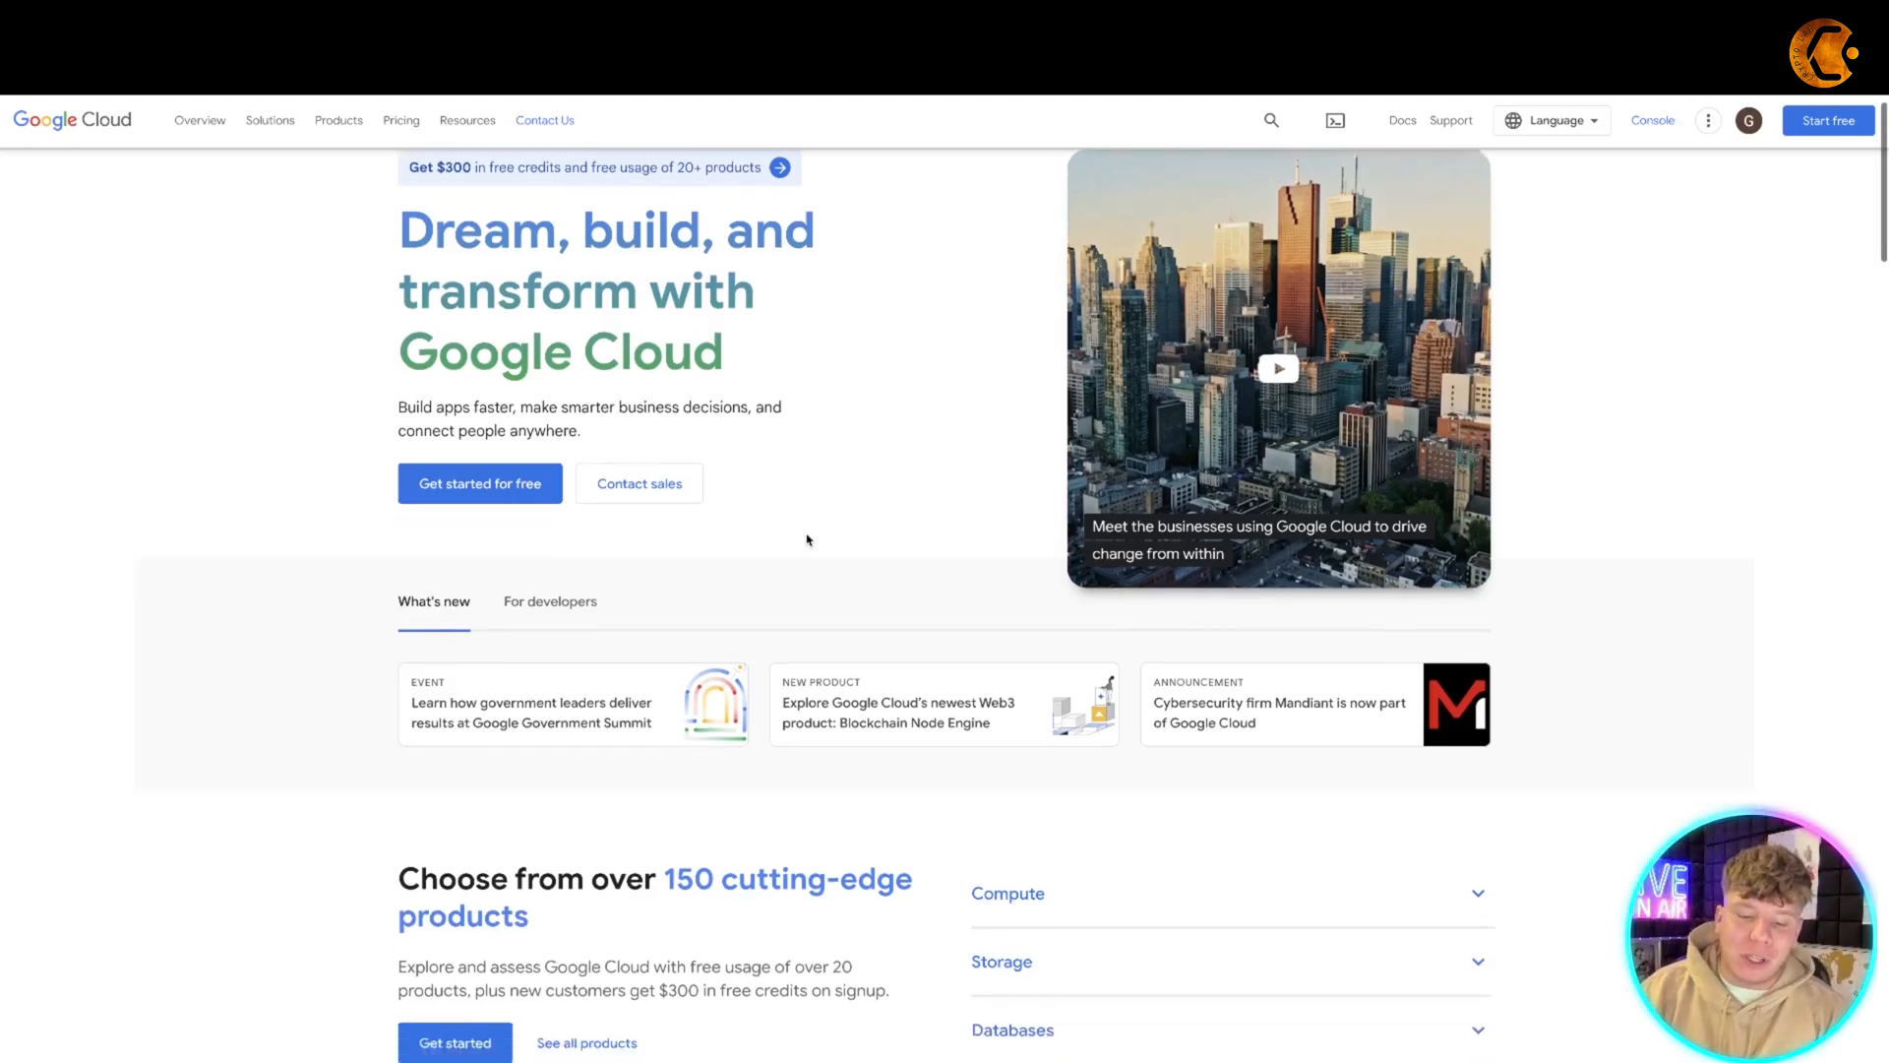
scroll("down", 3)
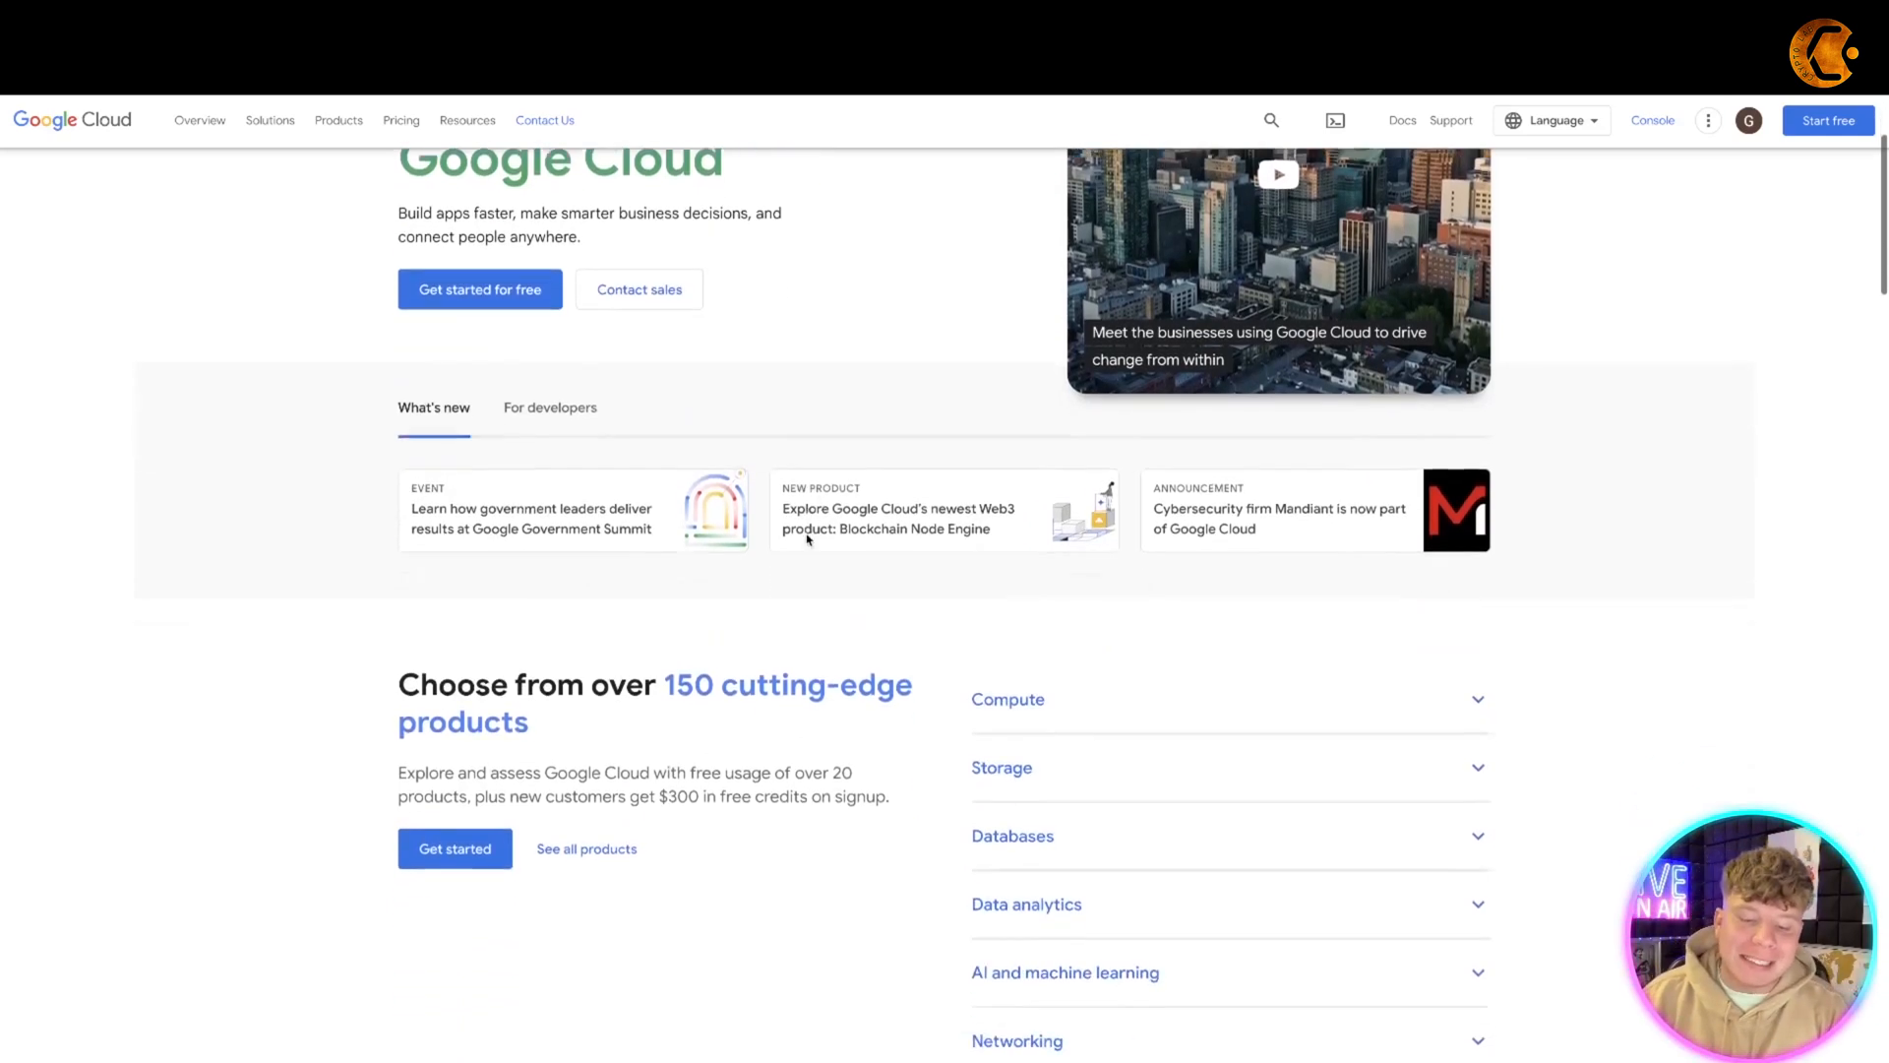
scroll("down", 3)
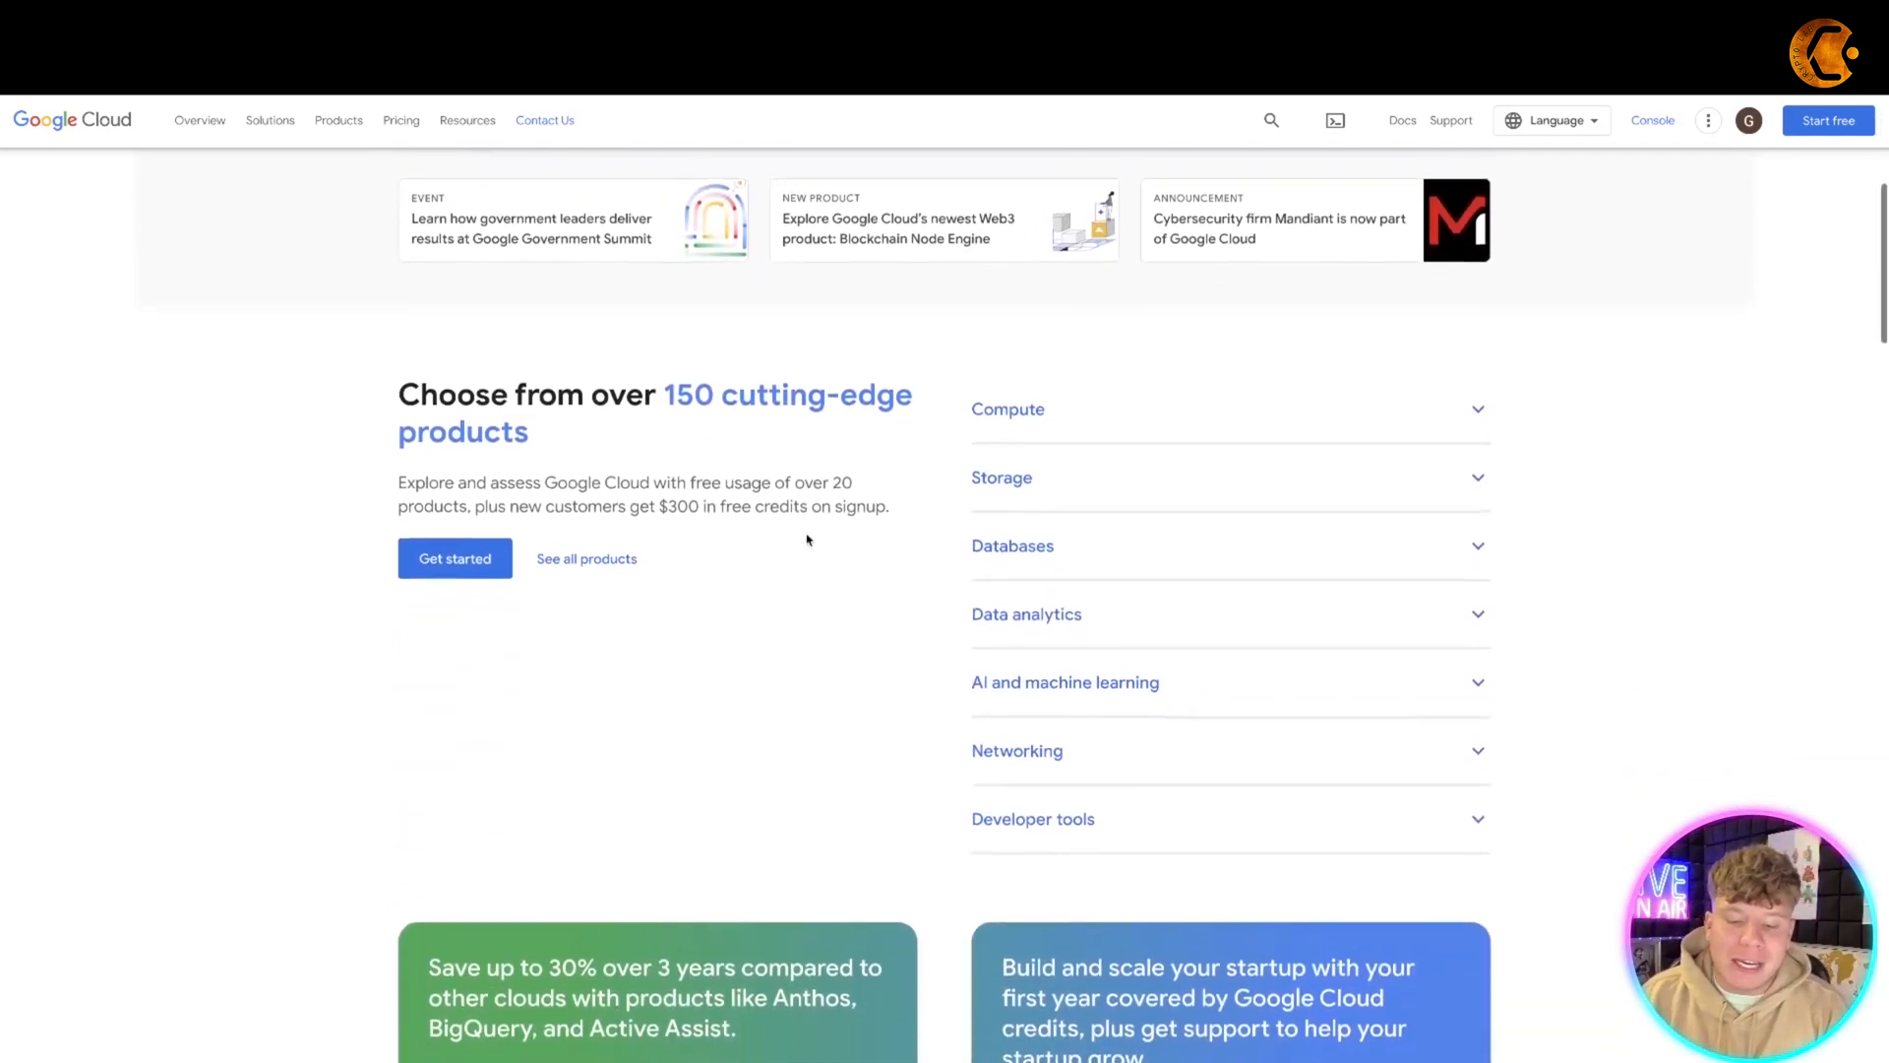
scroll("down", 3)
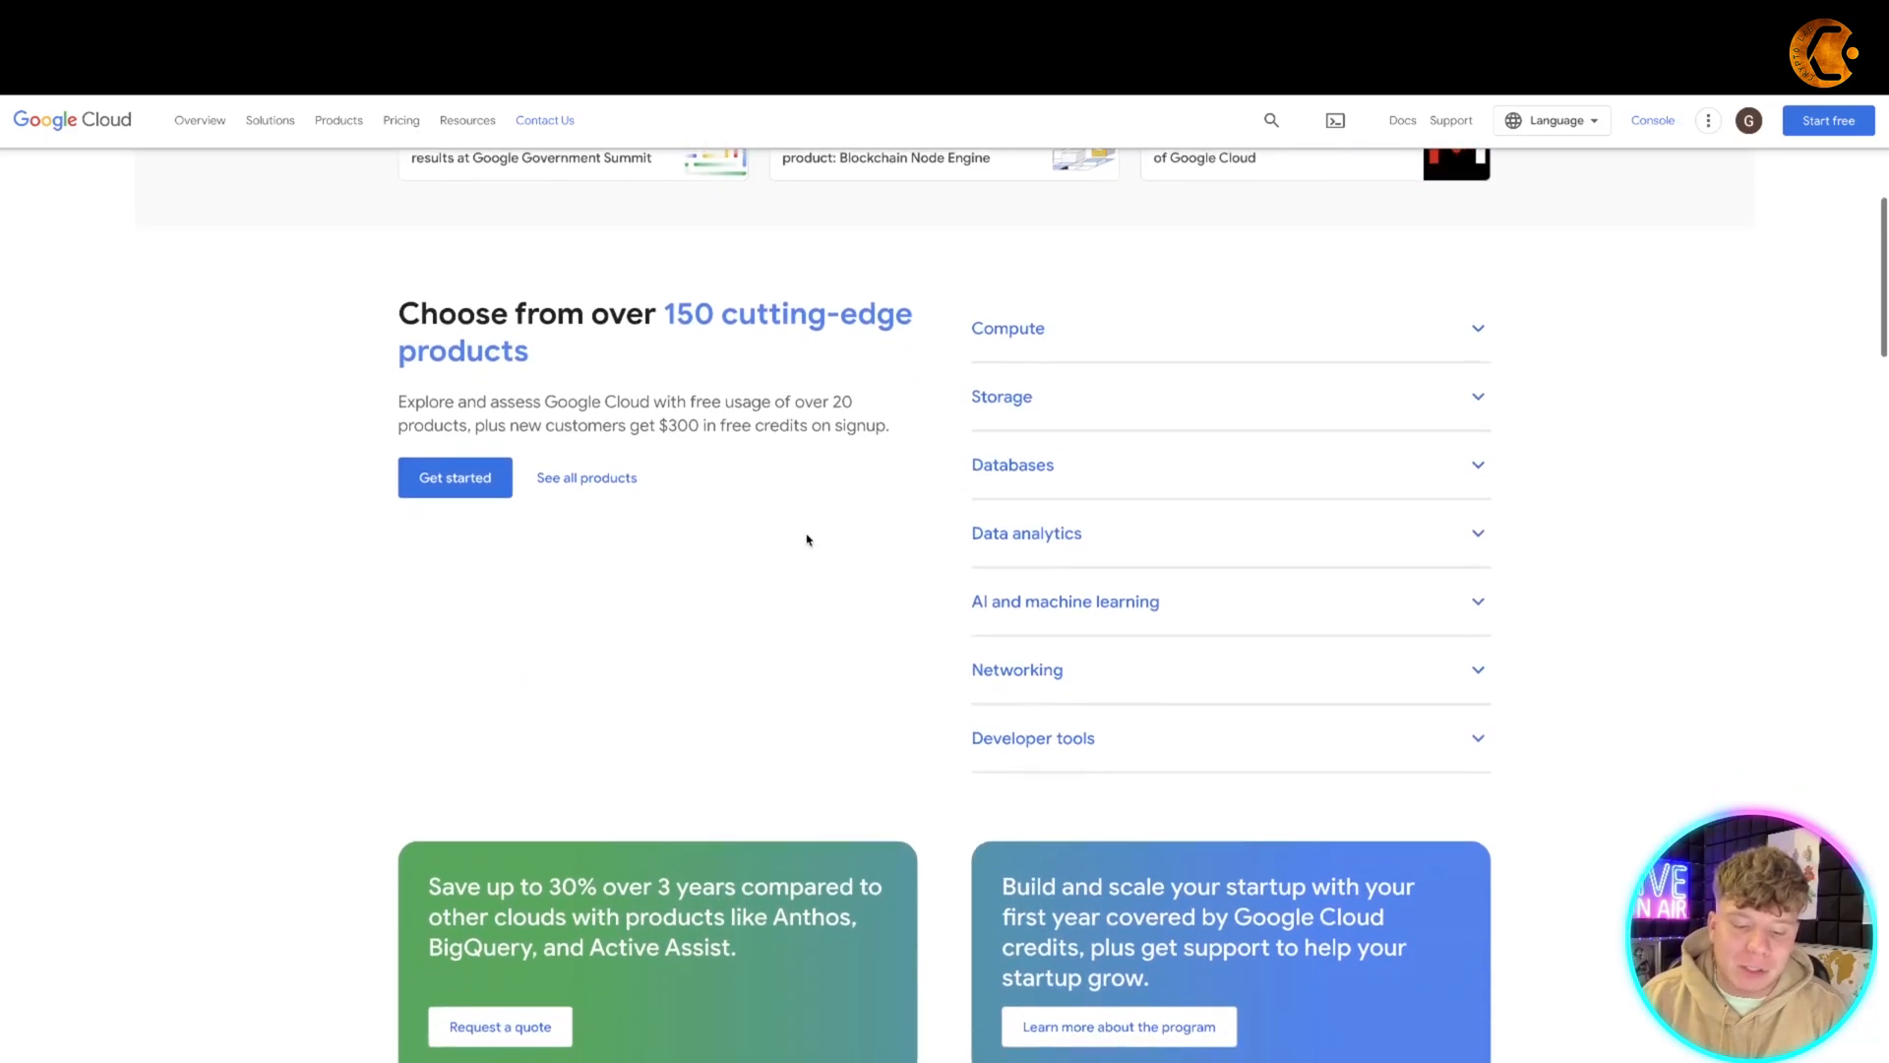
scroll("down", 3)
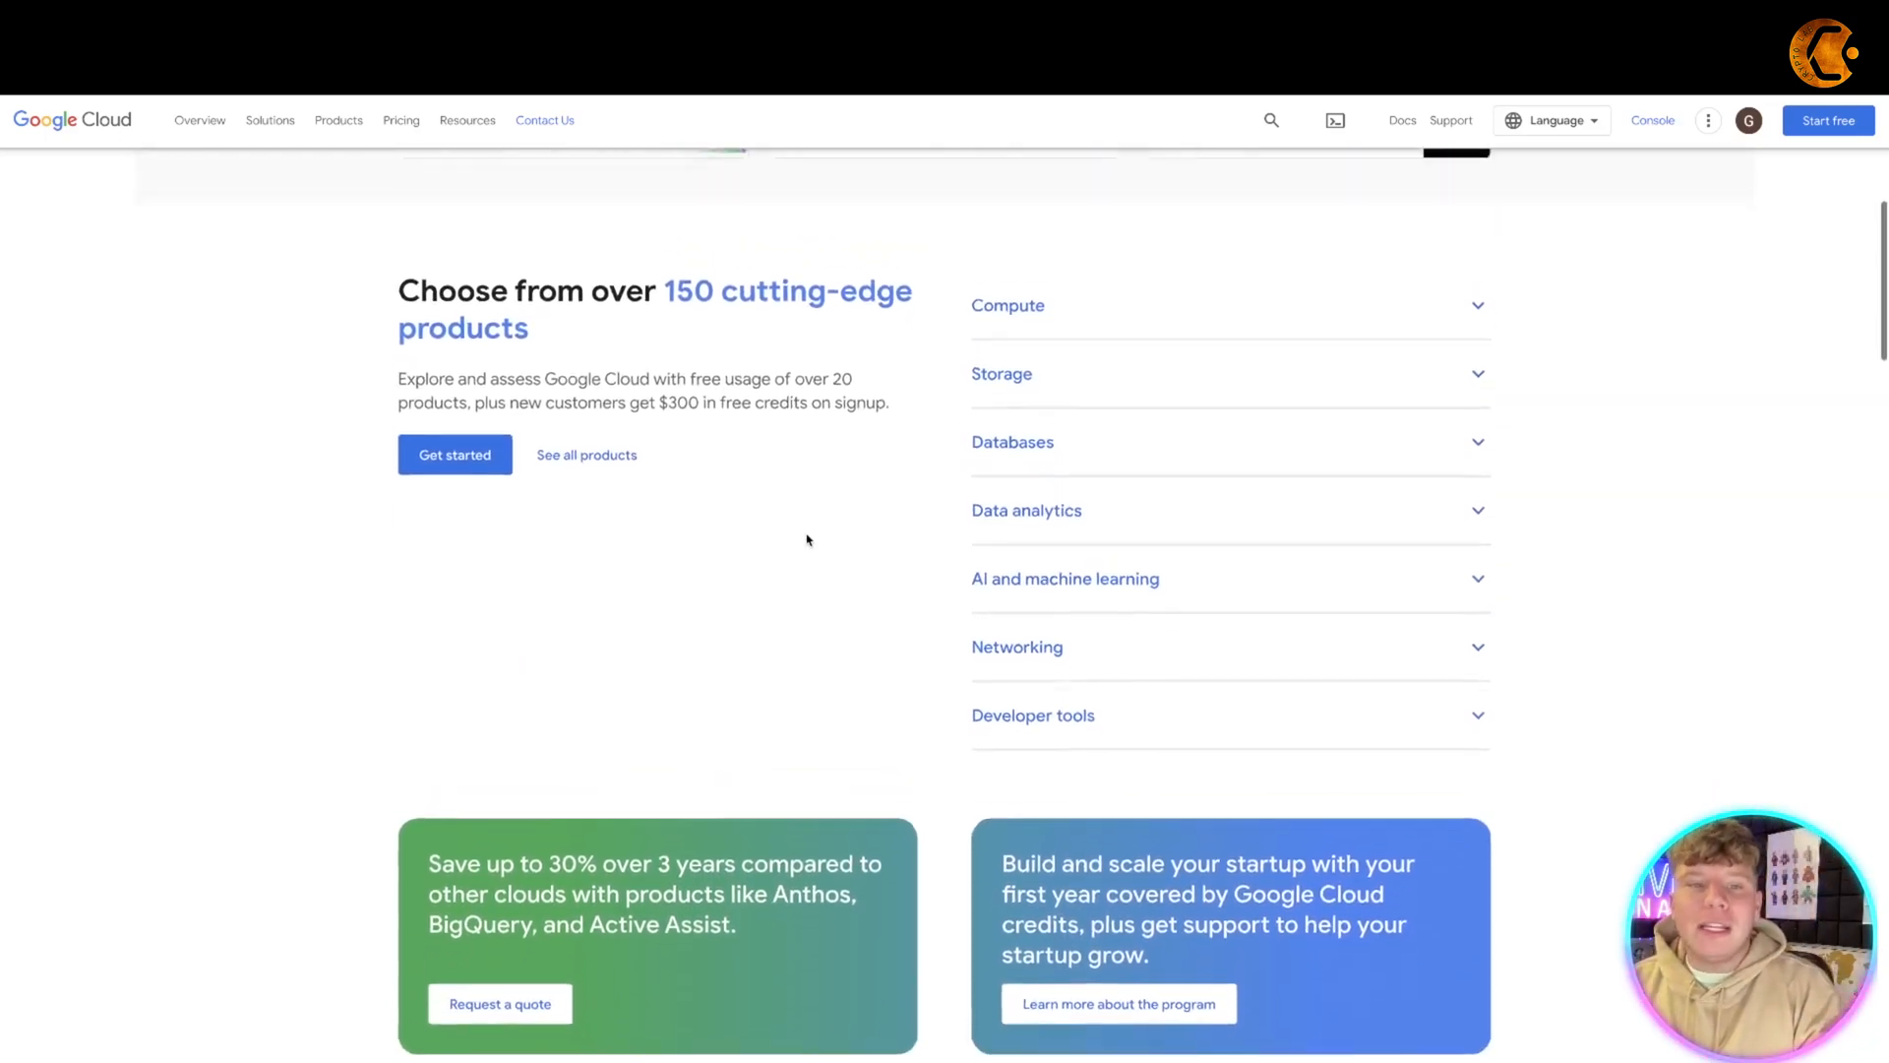
scroll("down", 3)
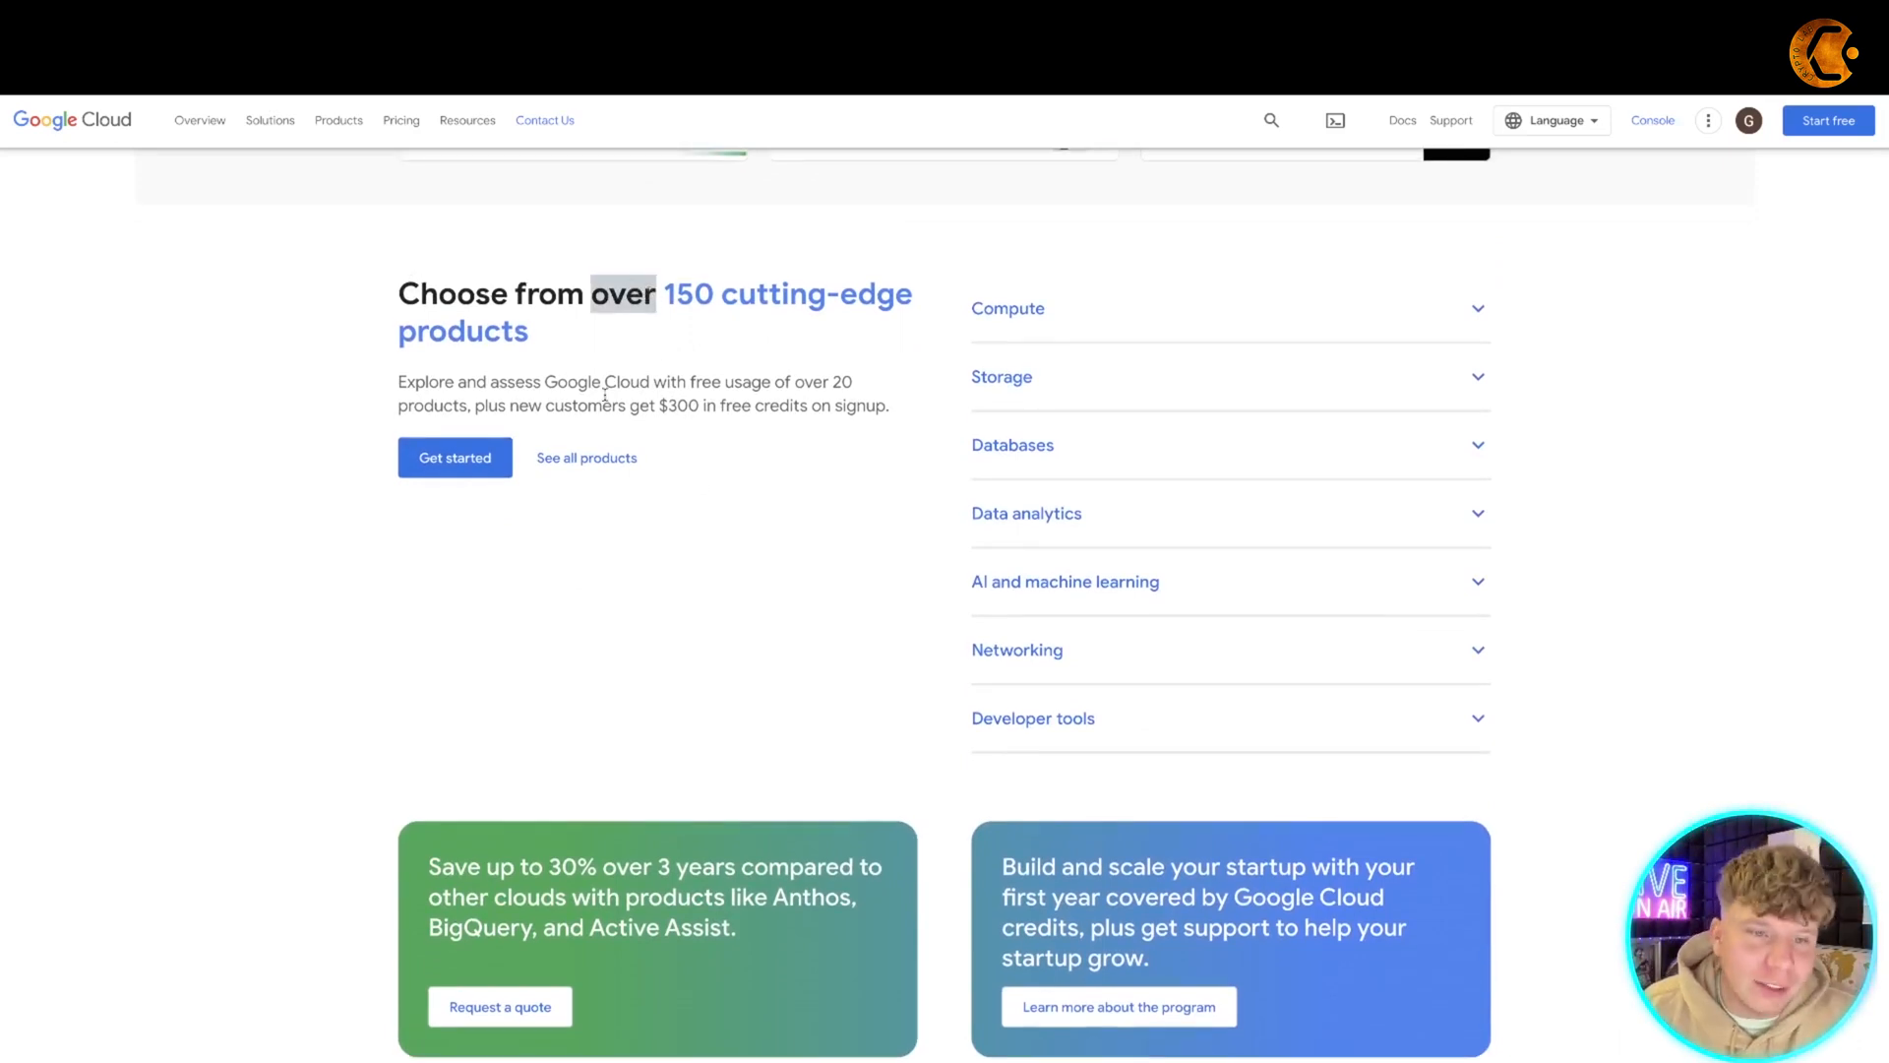
- Scroll through industry solutions, developer platform and customer stories, then back toward the top
scroll("down", 3)
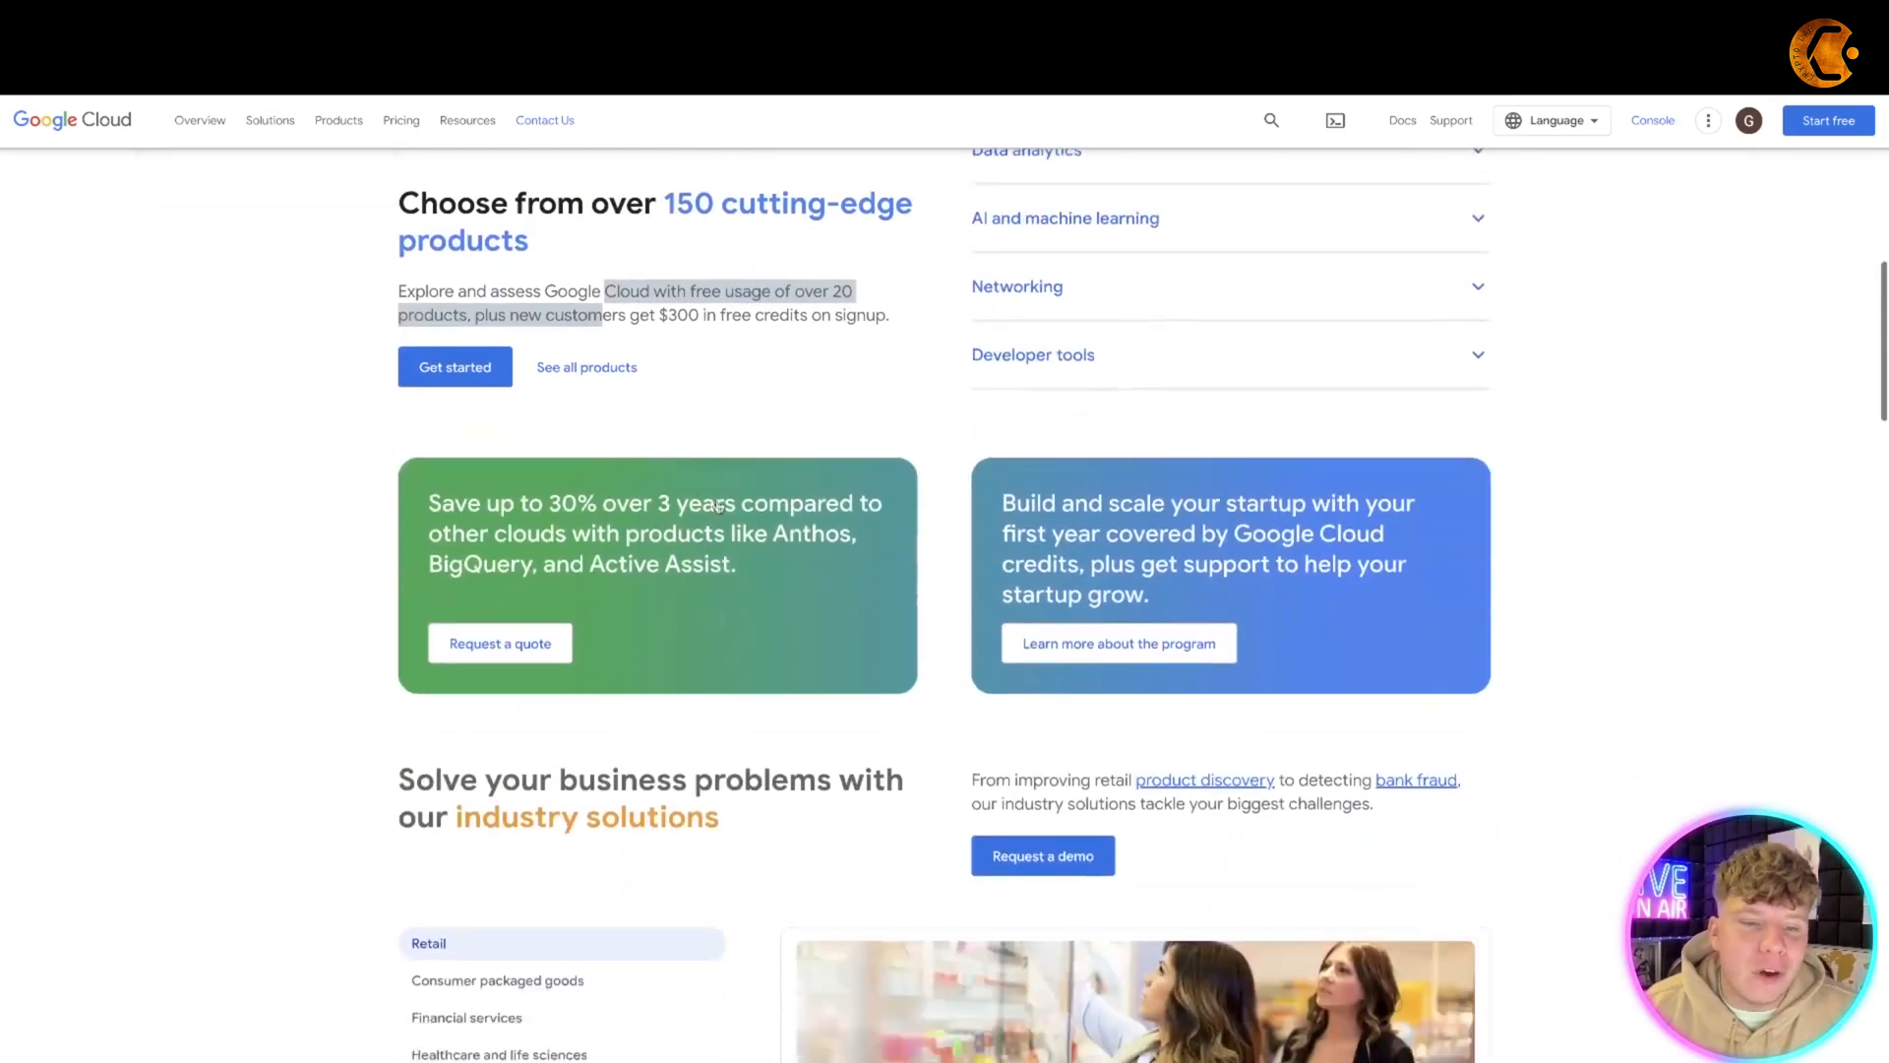
scroll("down", 3)
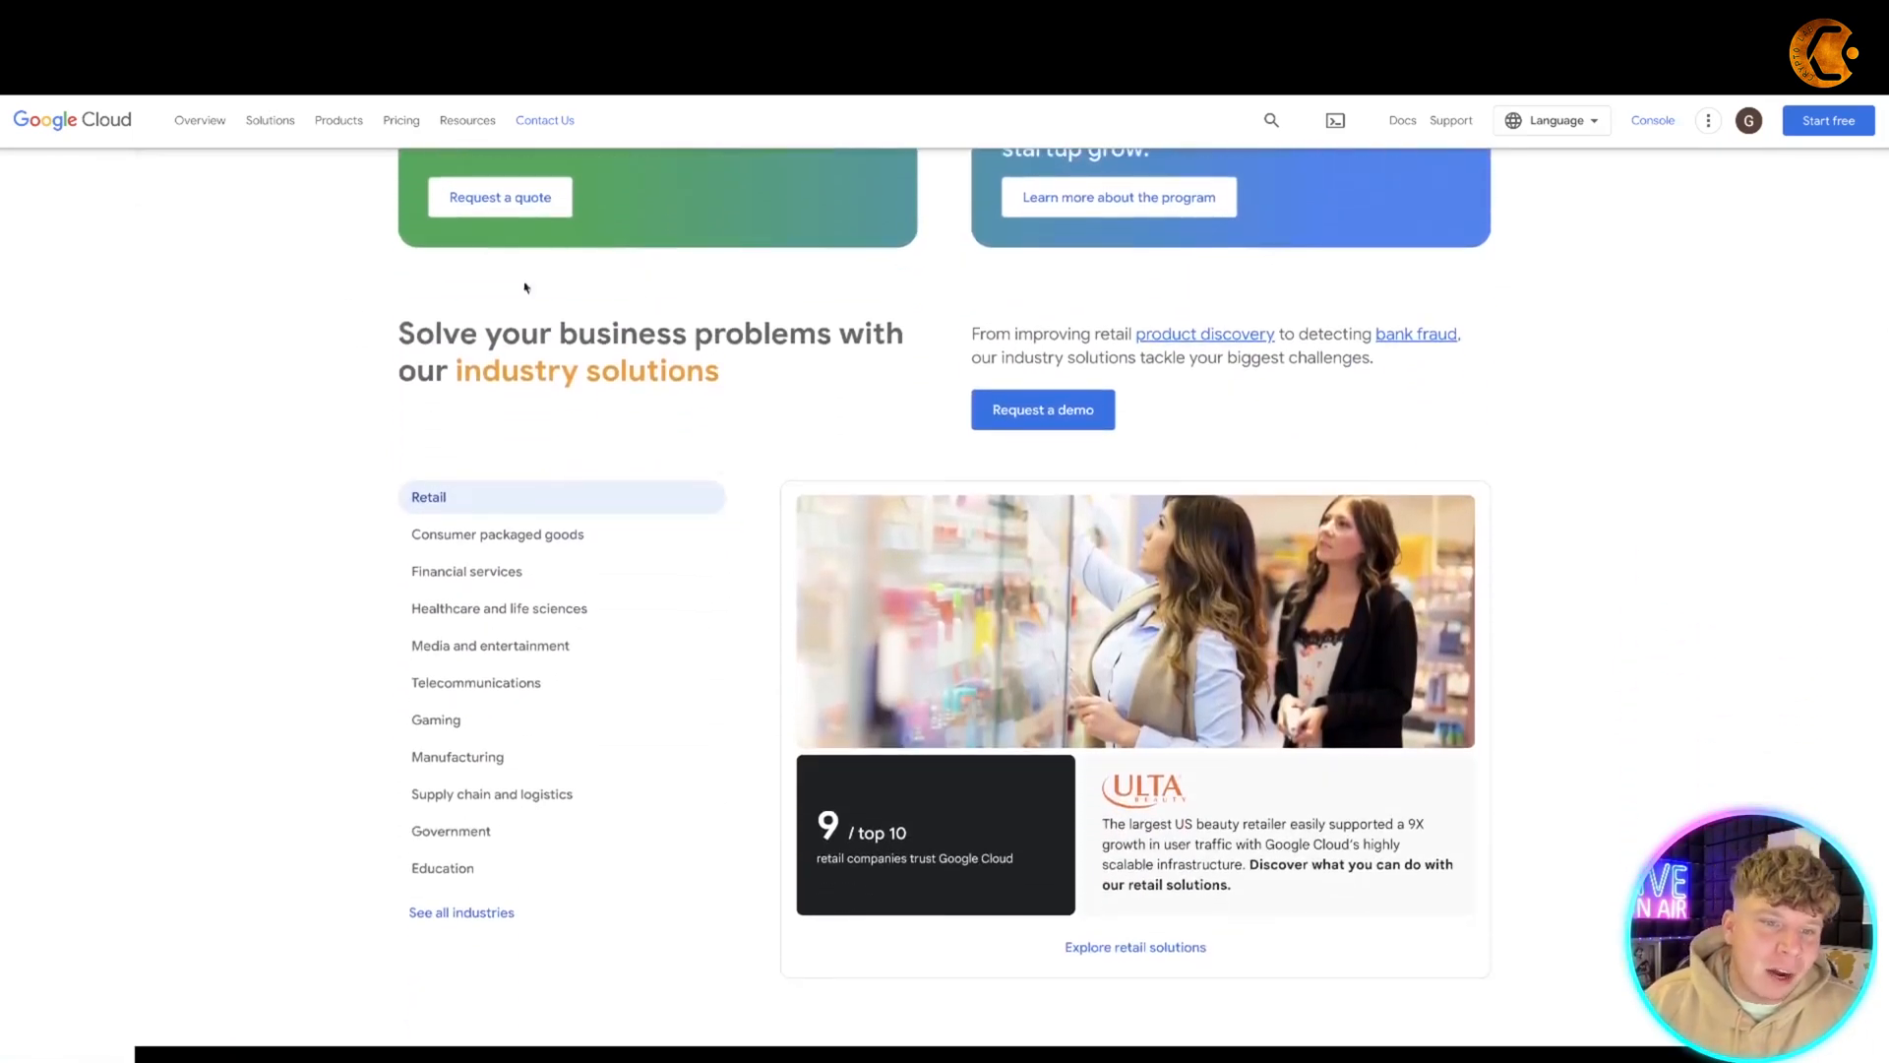
mouse_move(384, 451)
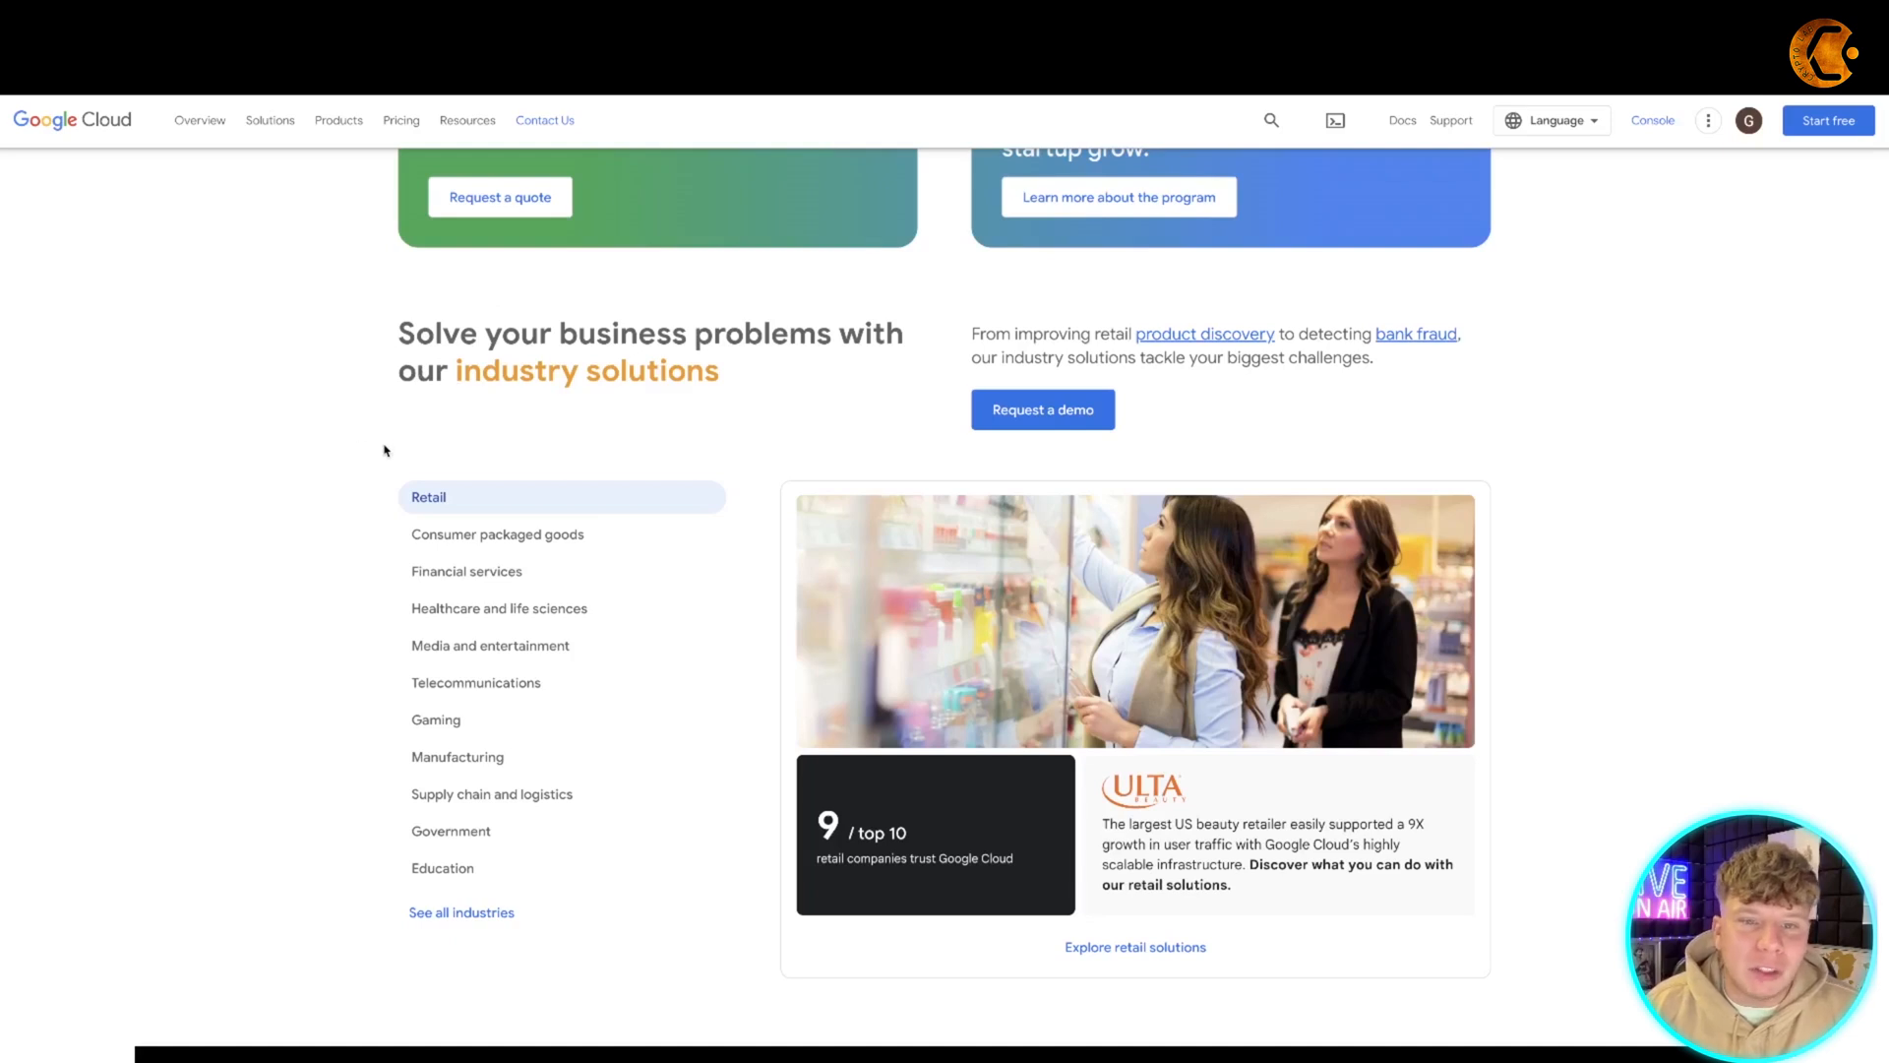
mouse_move(679, 601)
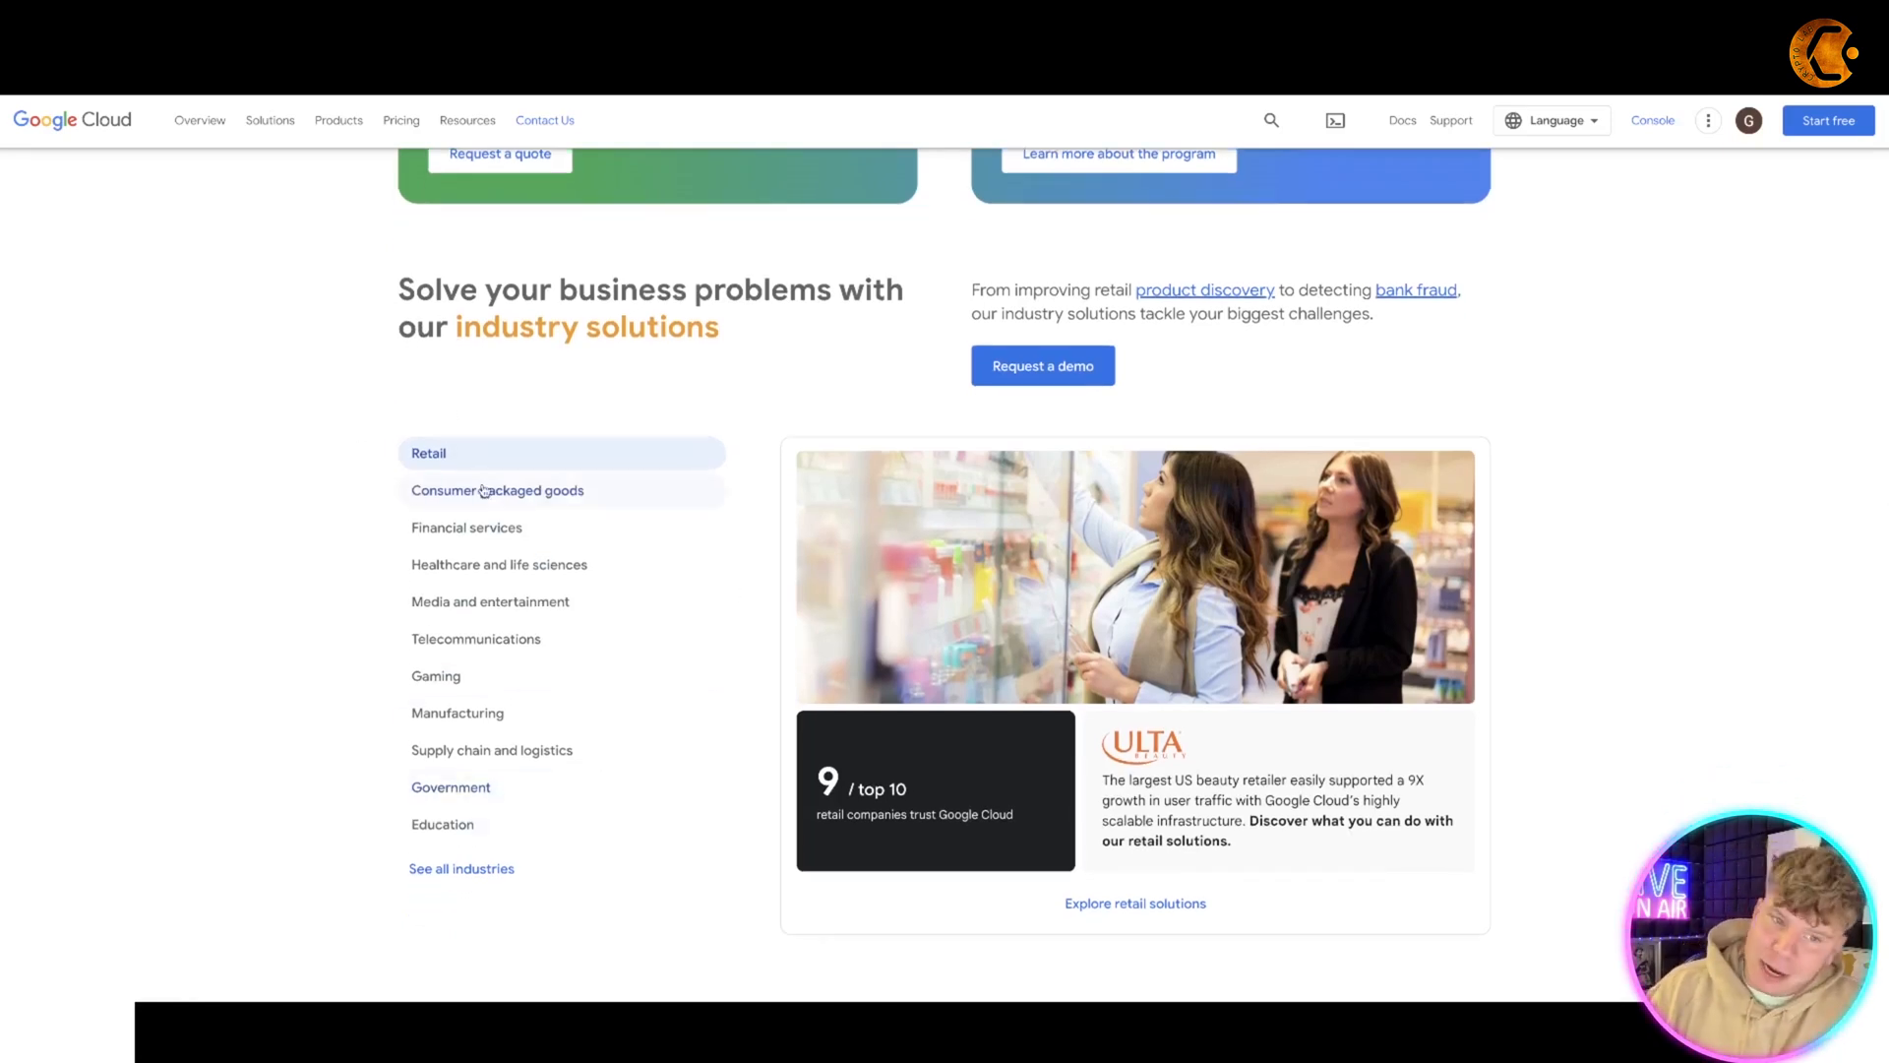
mouse_move(641, 673)
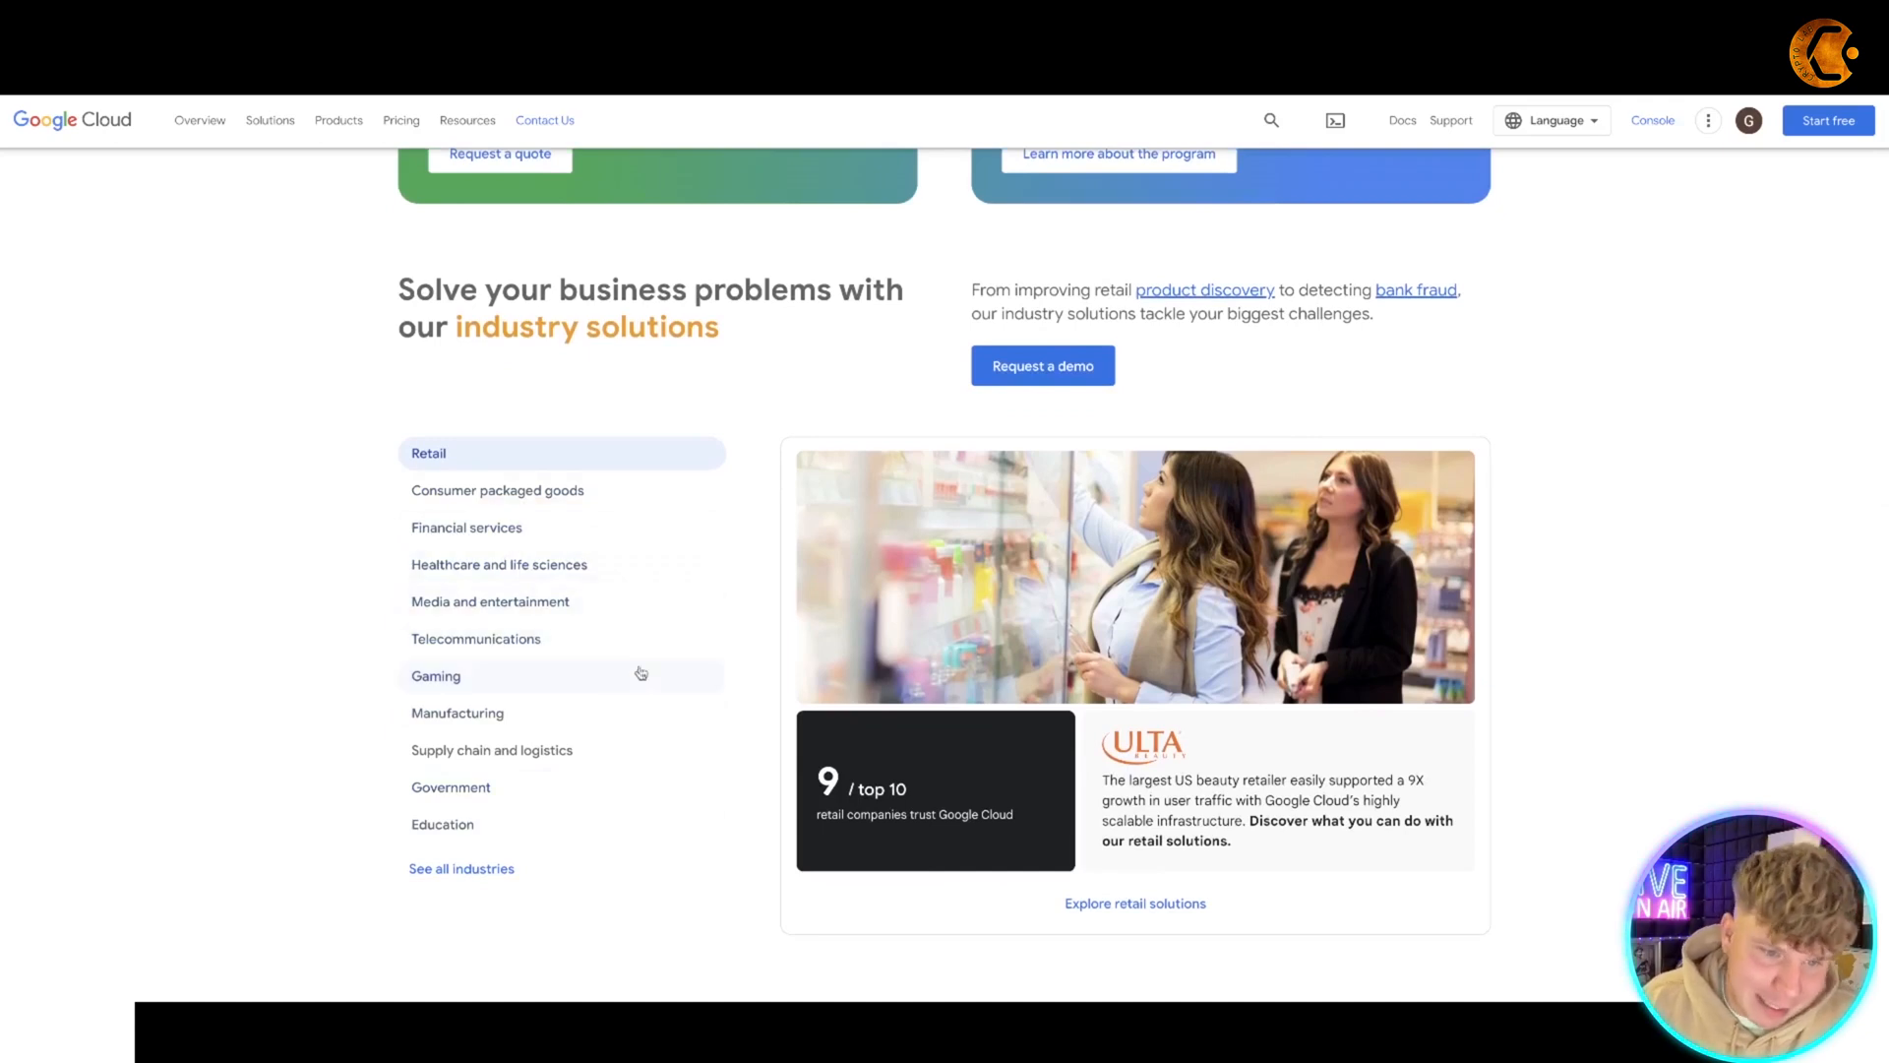
scroll("down", 3)
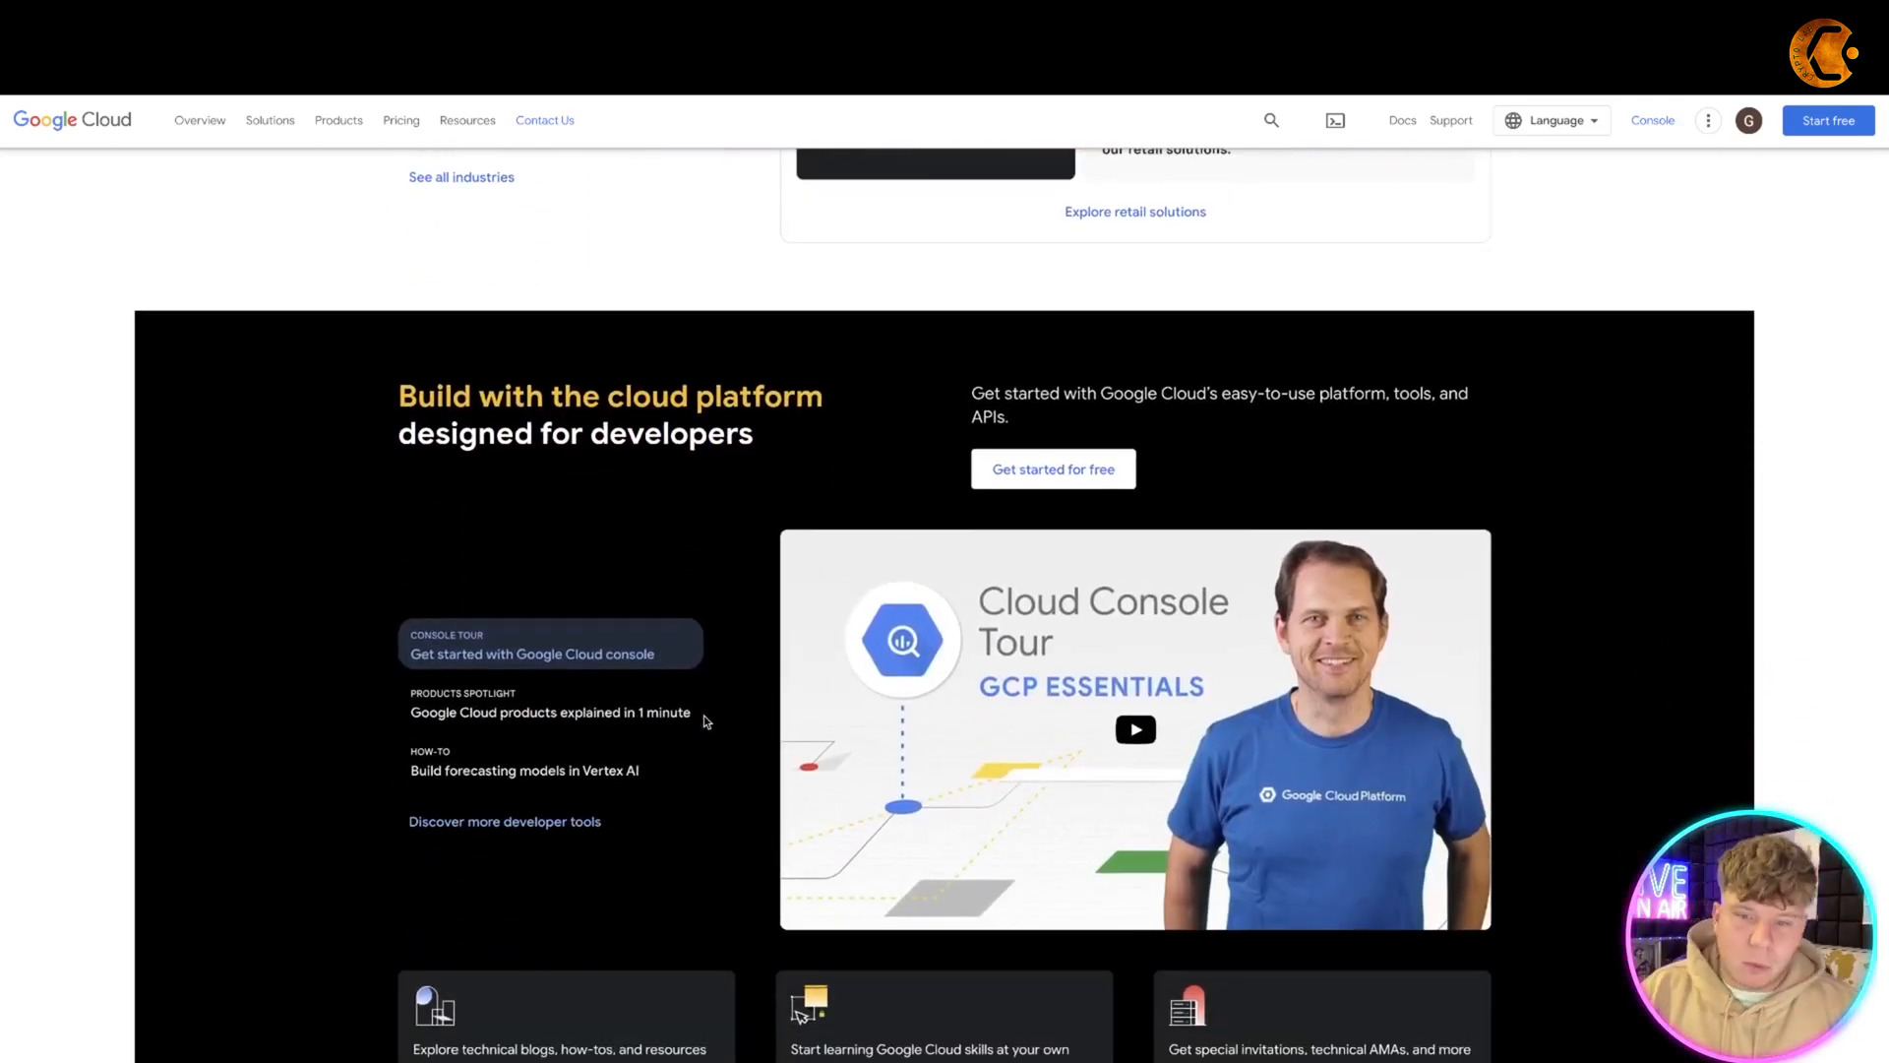
scroll("down", 3)
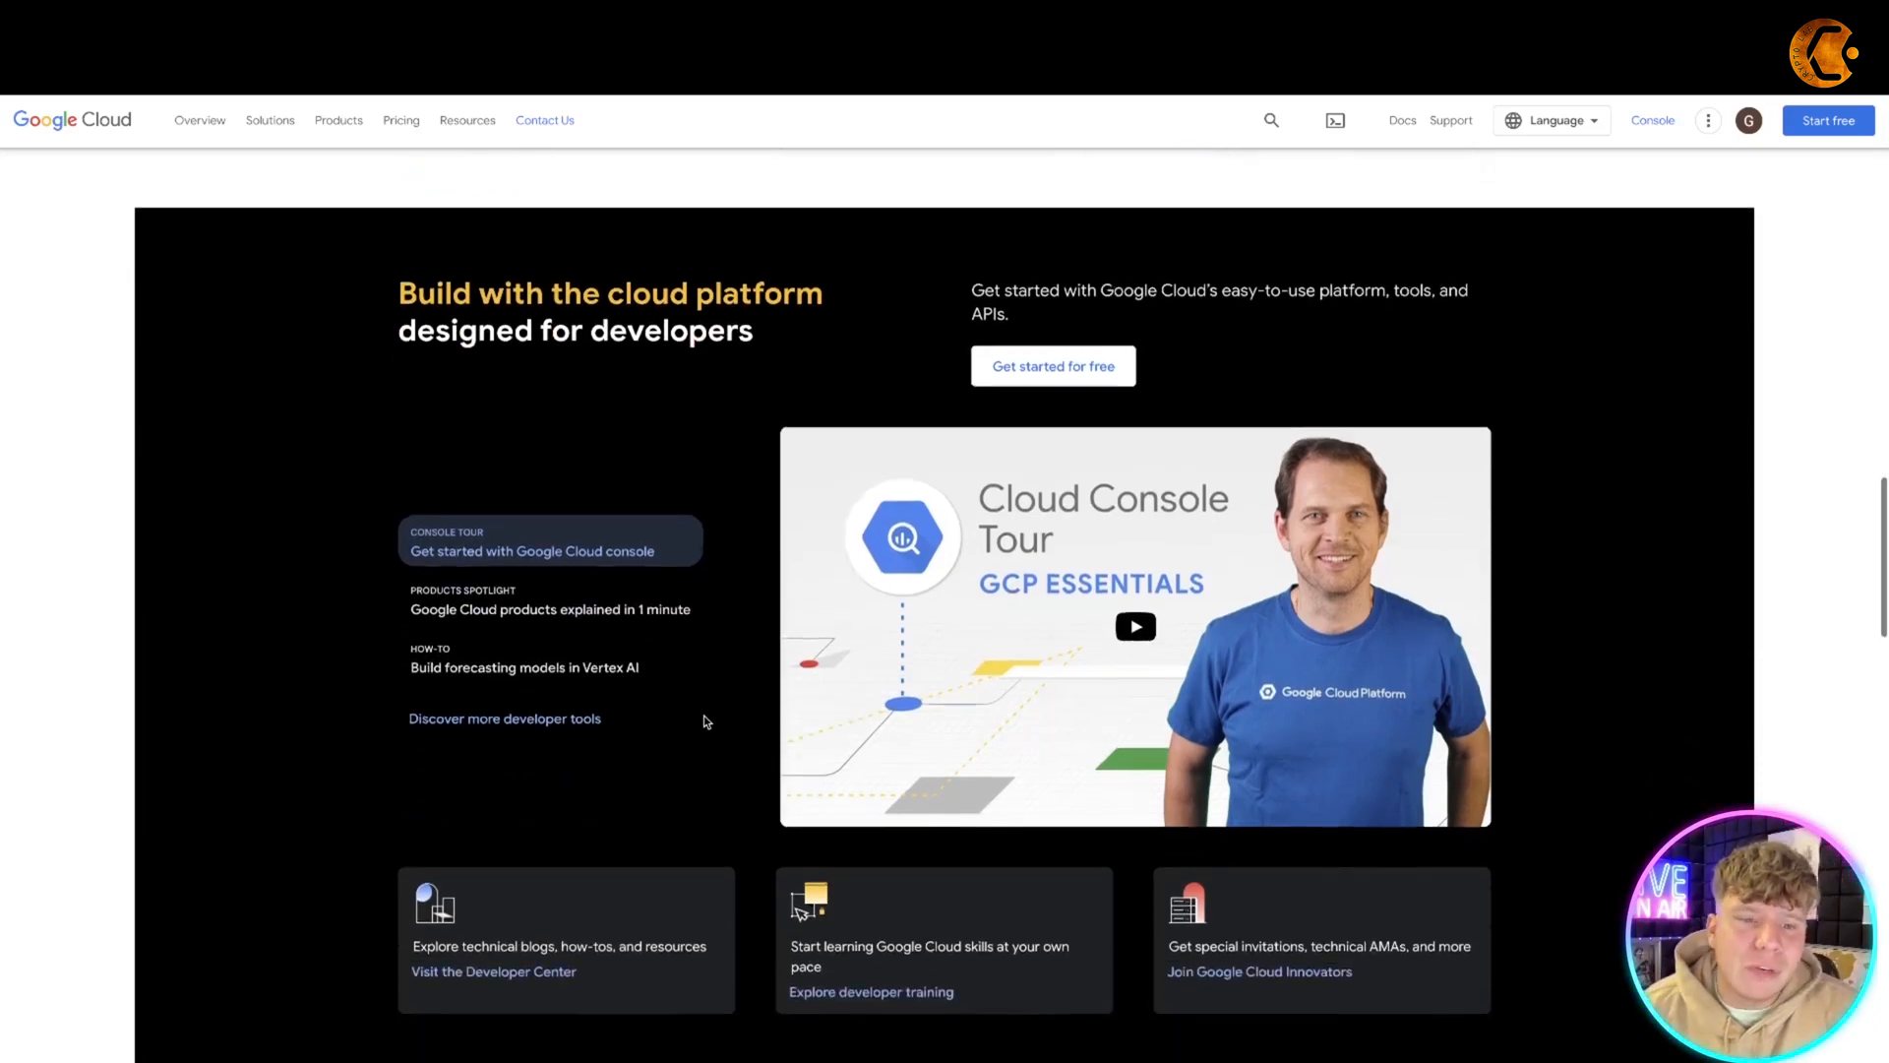
scroll("down", 3)
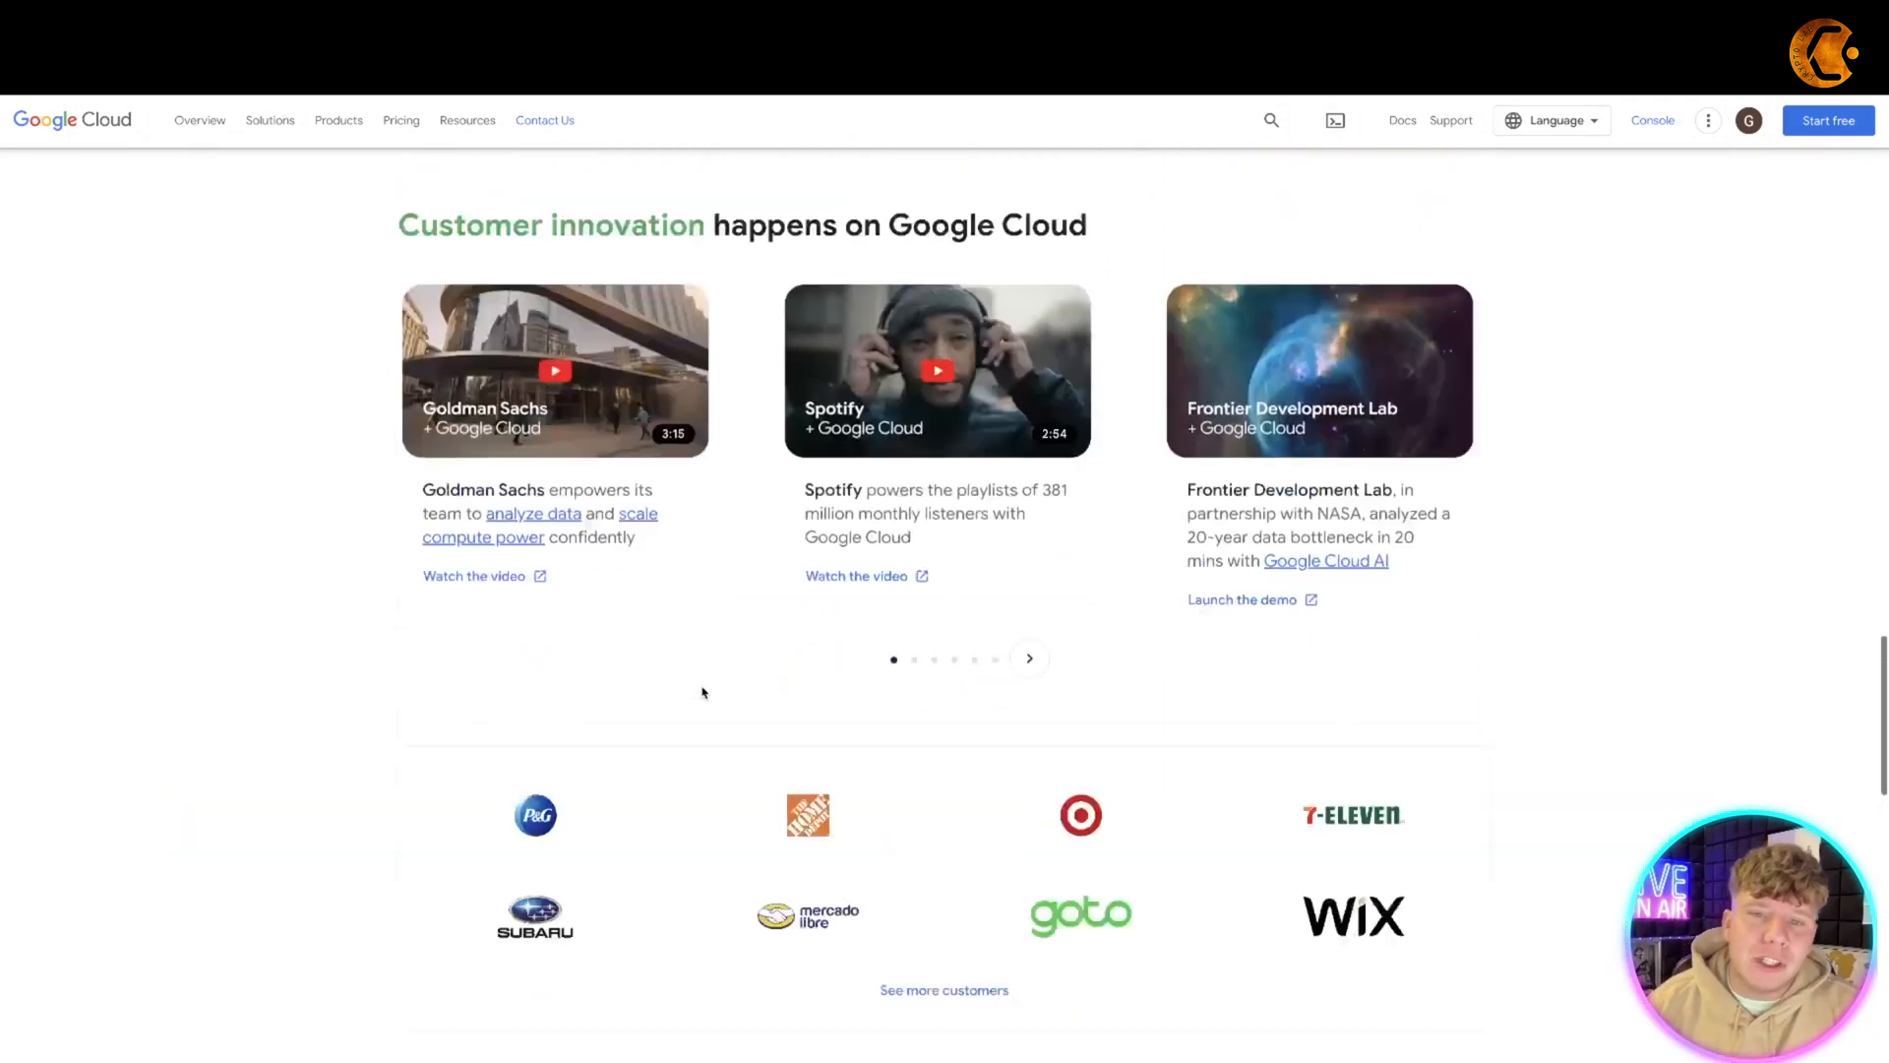
scroll("up", 3)
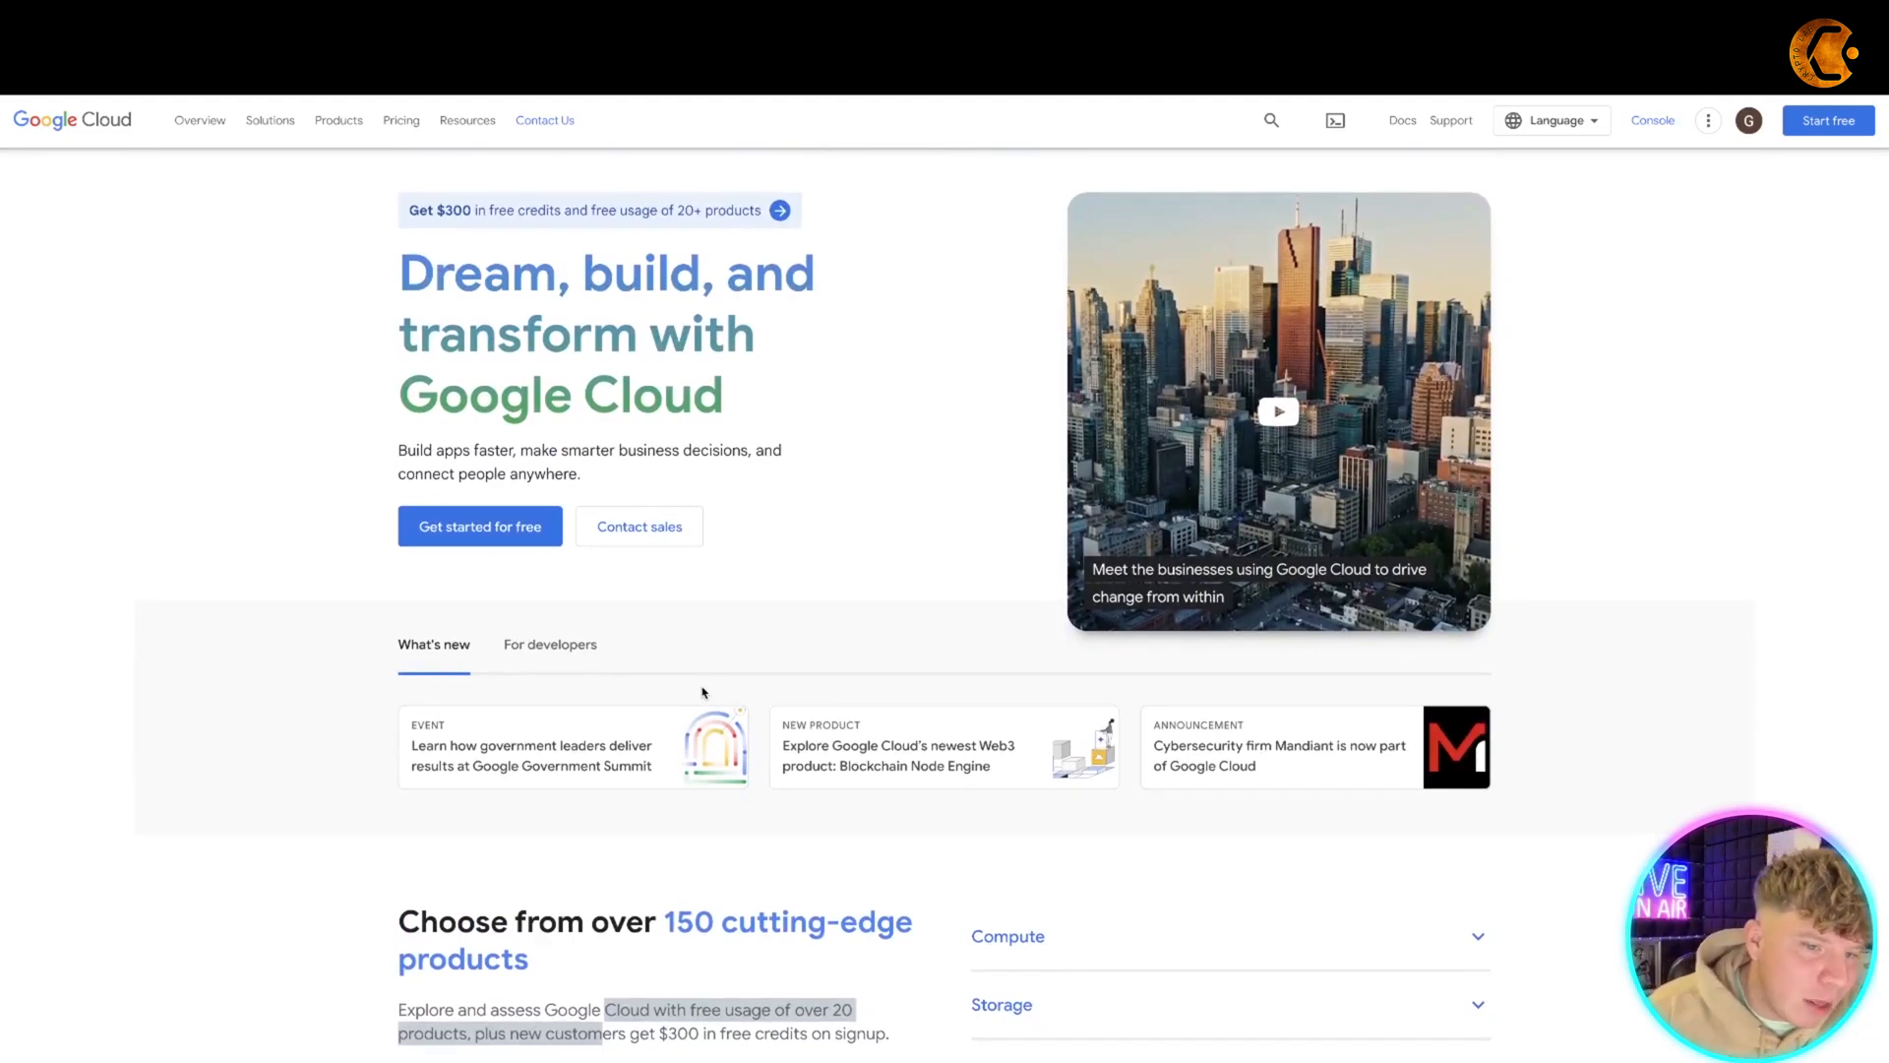
mouse_move(779, 612)
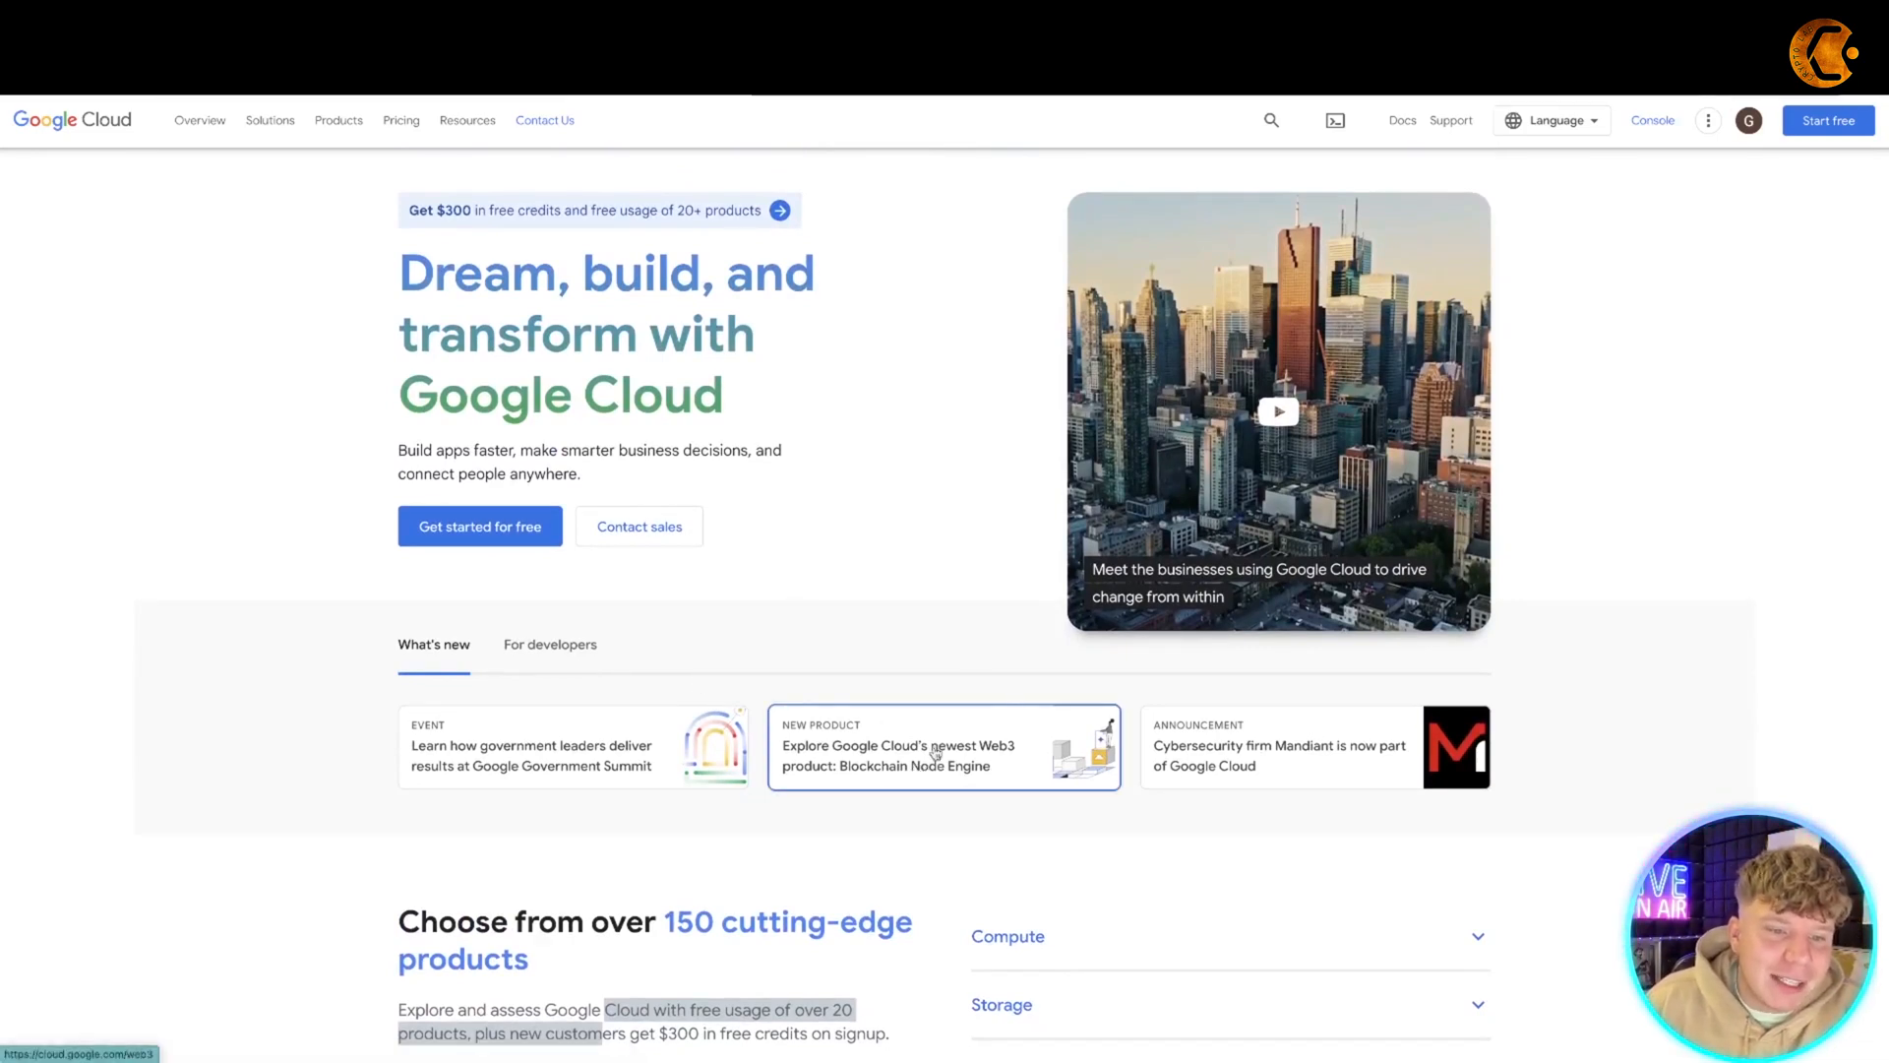
- Open the Web3 Blockchain Node Engine product page from the What's new card
left_click(943, 747)
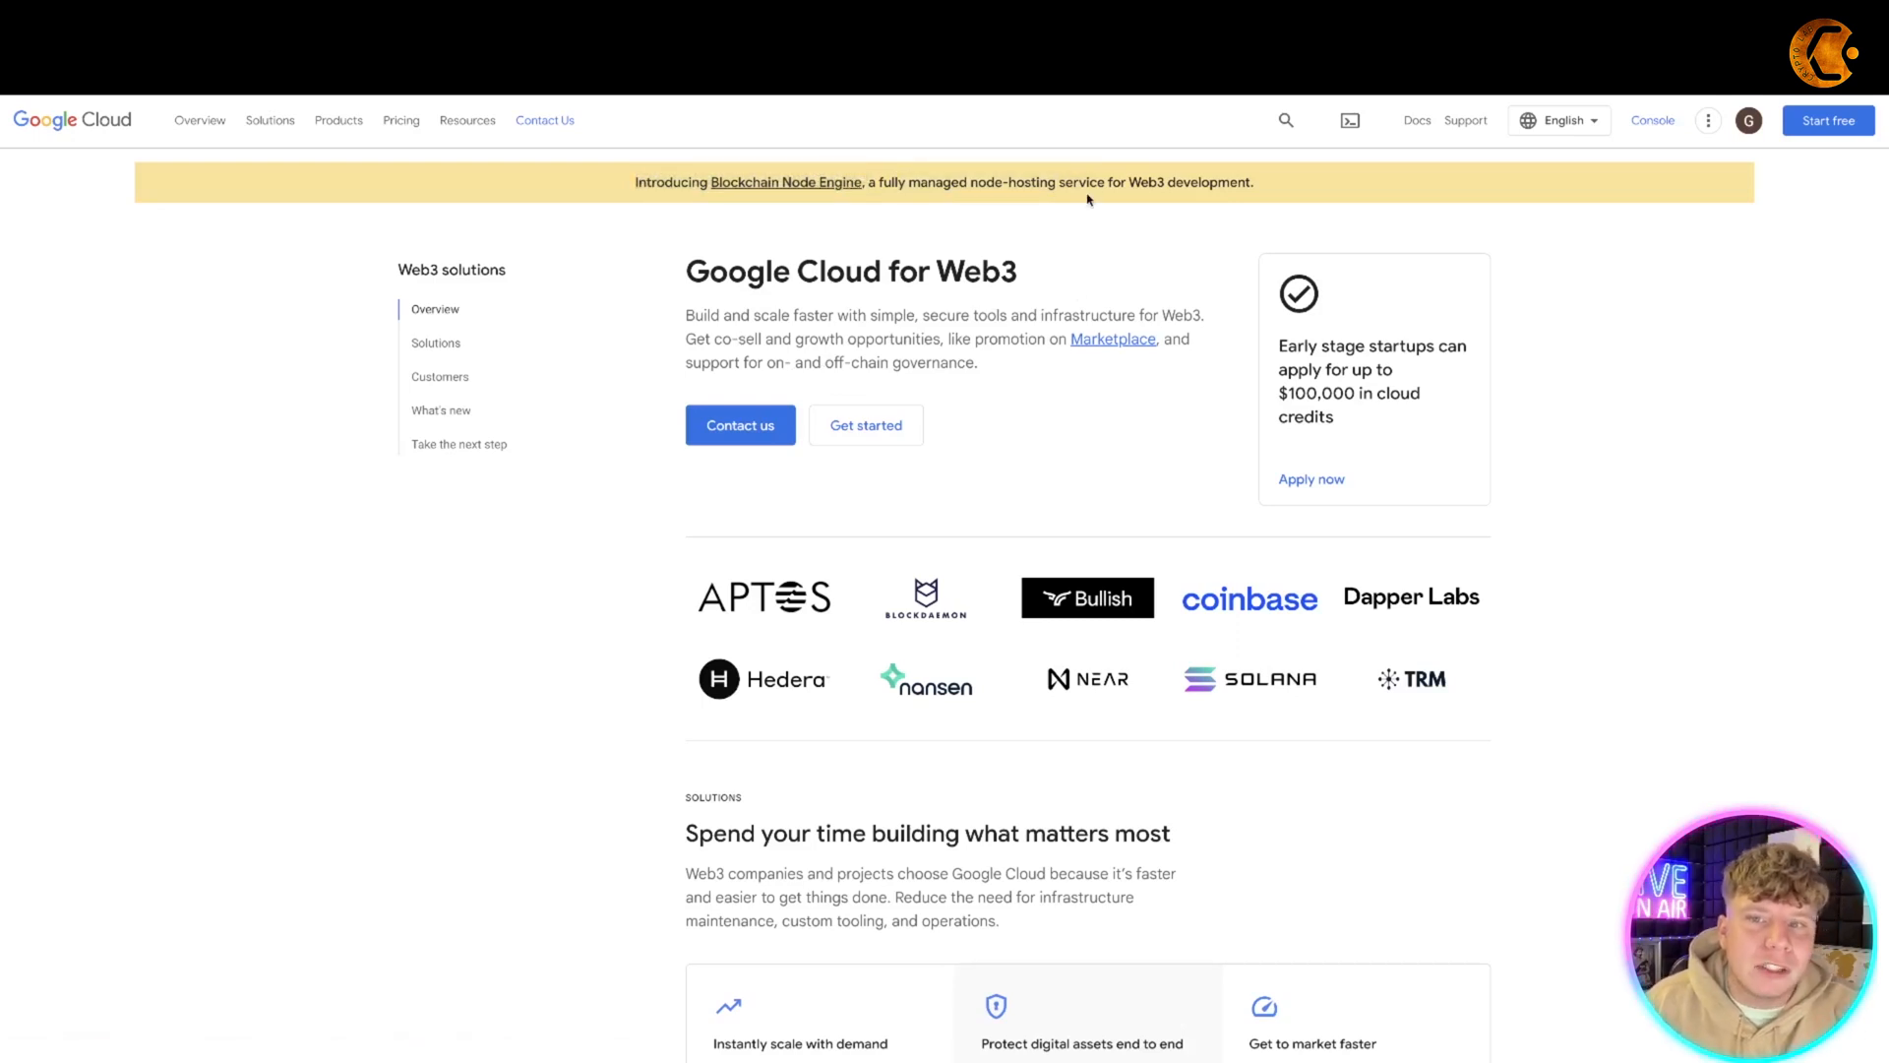
mouse_move(965, 256)
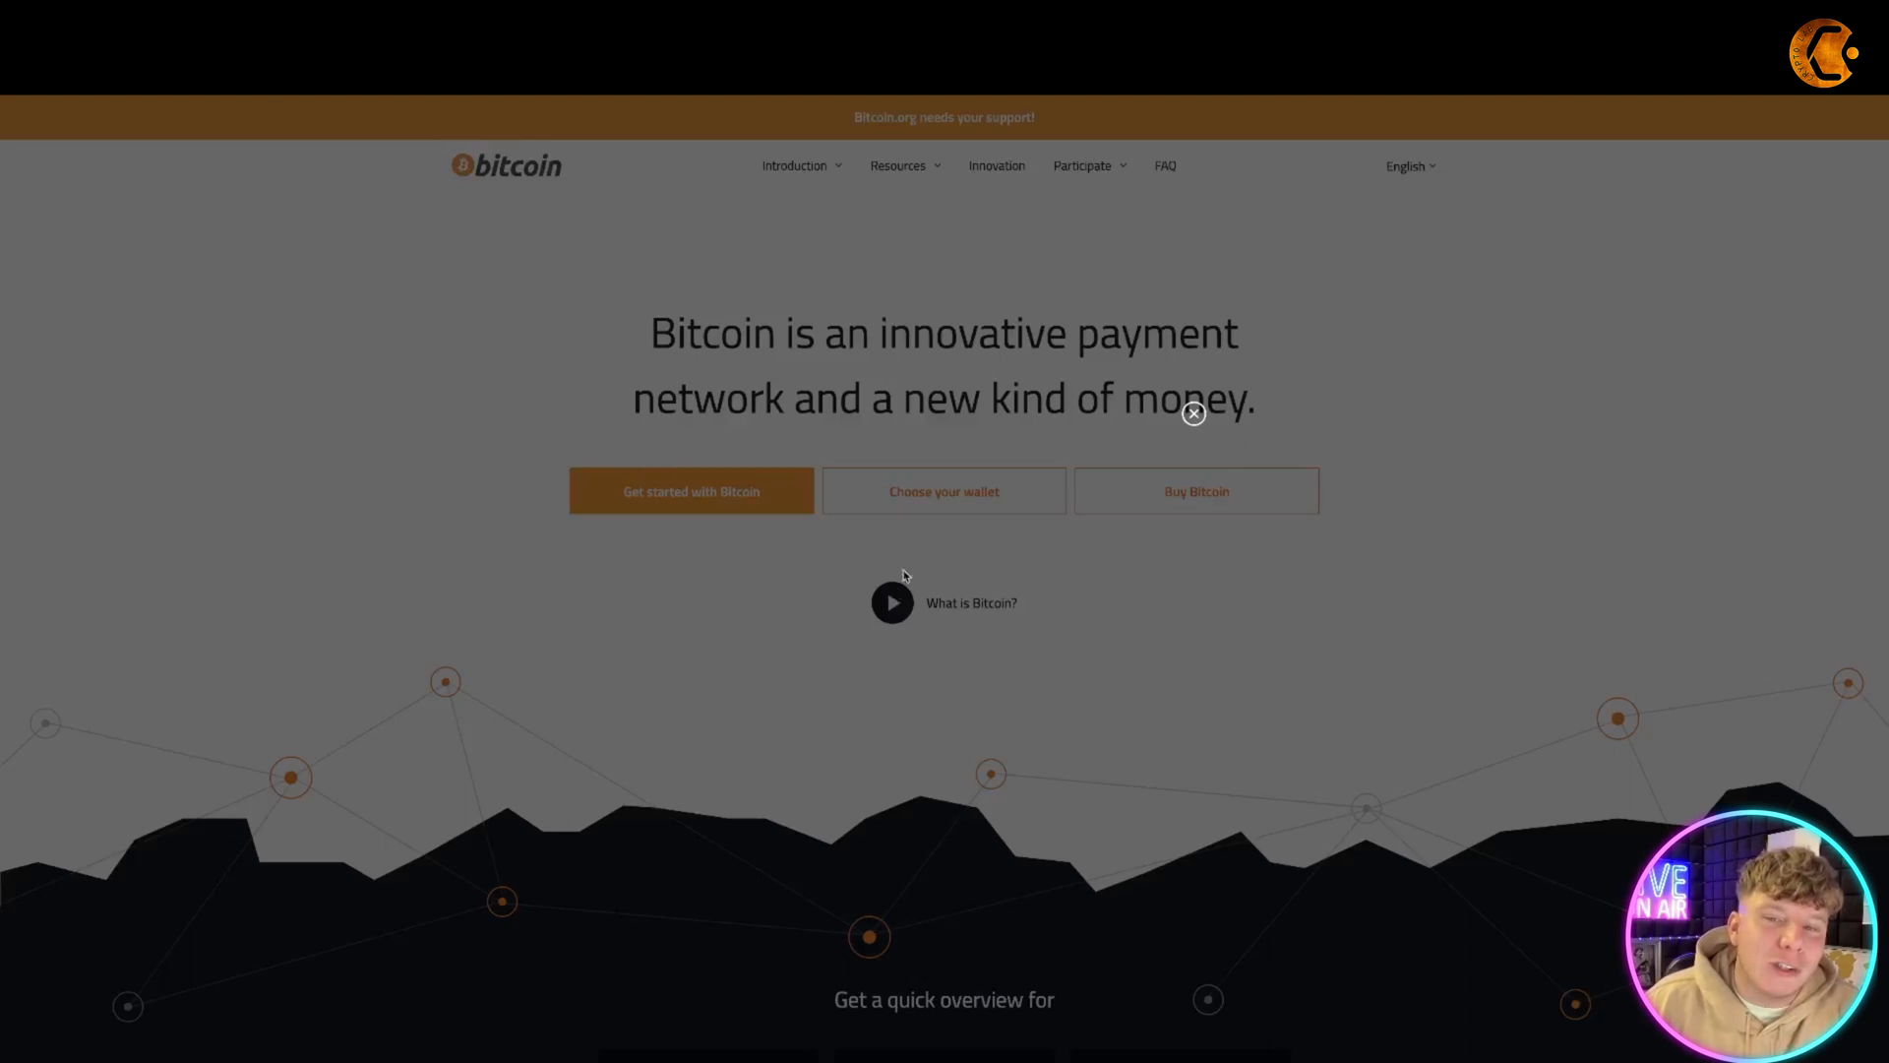
- Play the 'What is Bitcoin?' explainer video and switch it to full screen
left_click(891, 602)
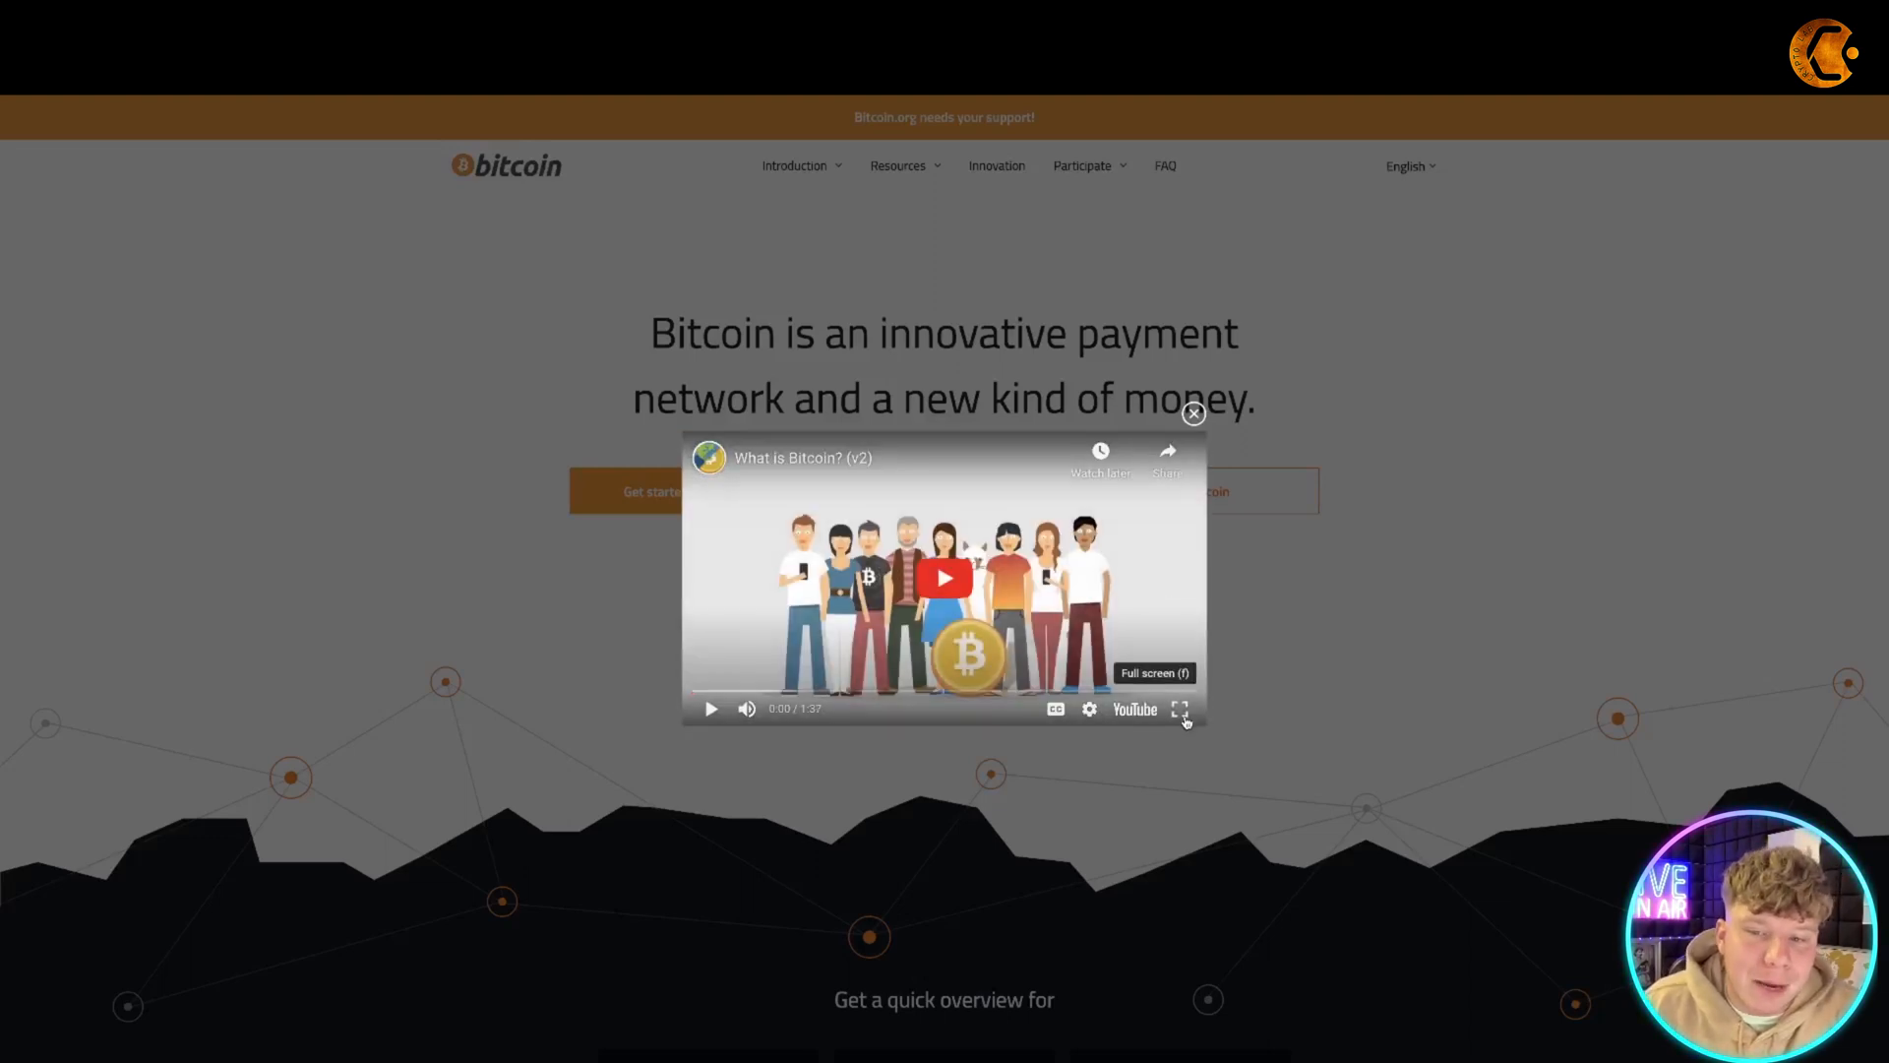
left_click(1192, 413)
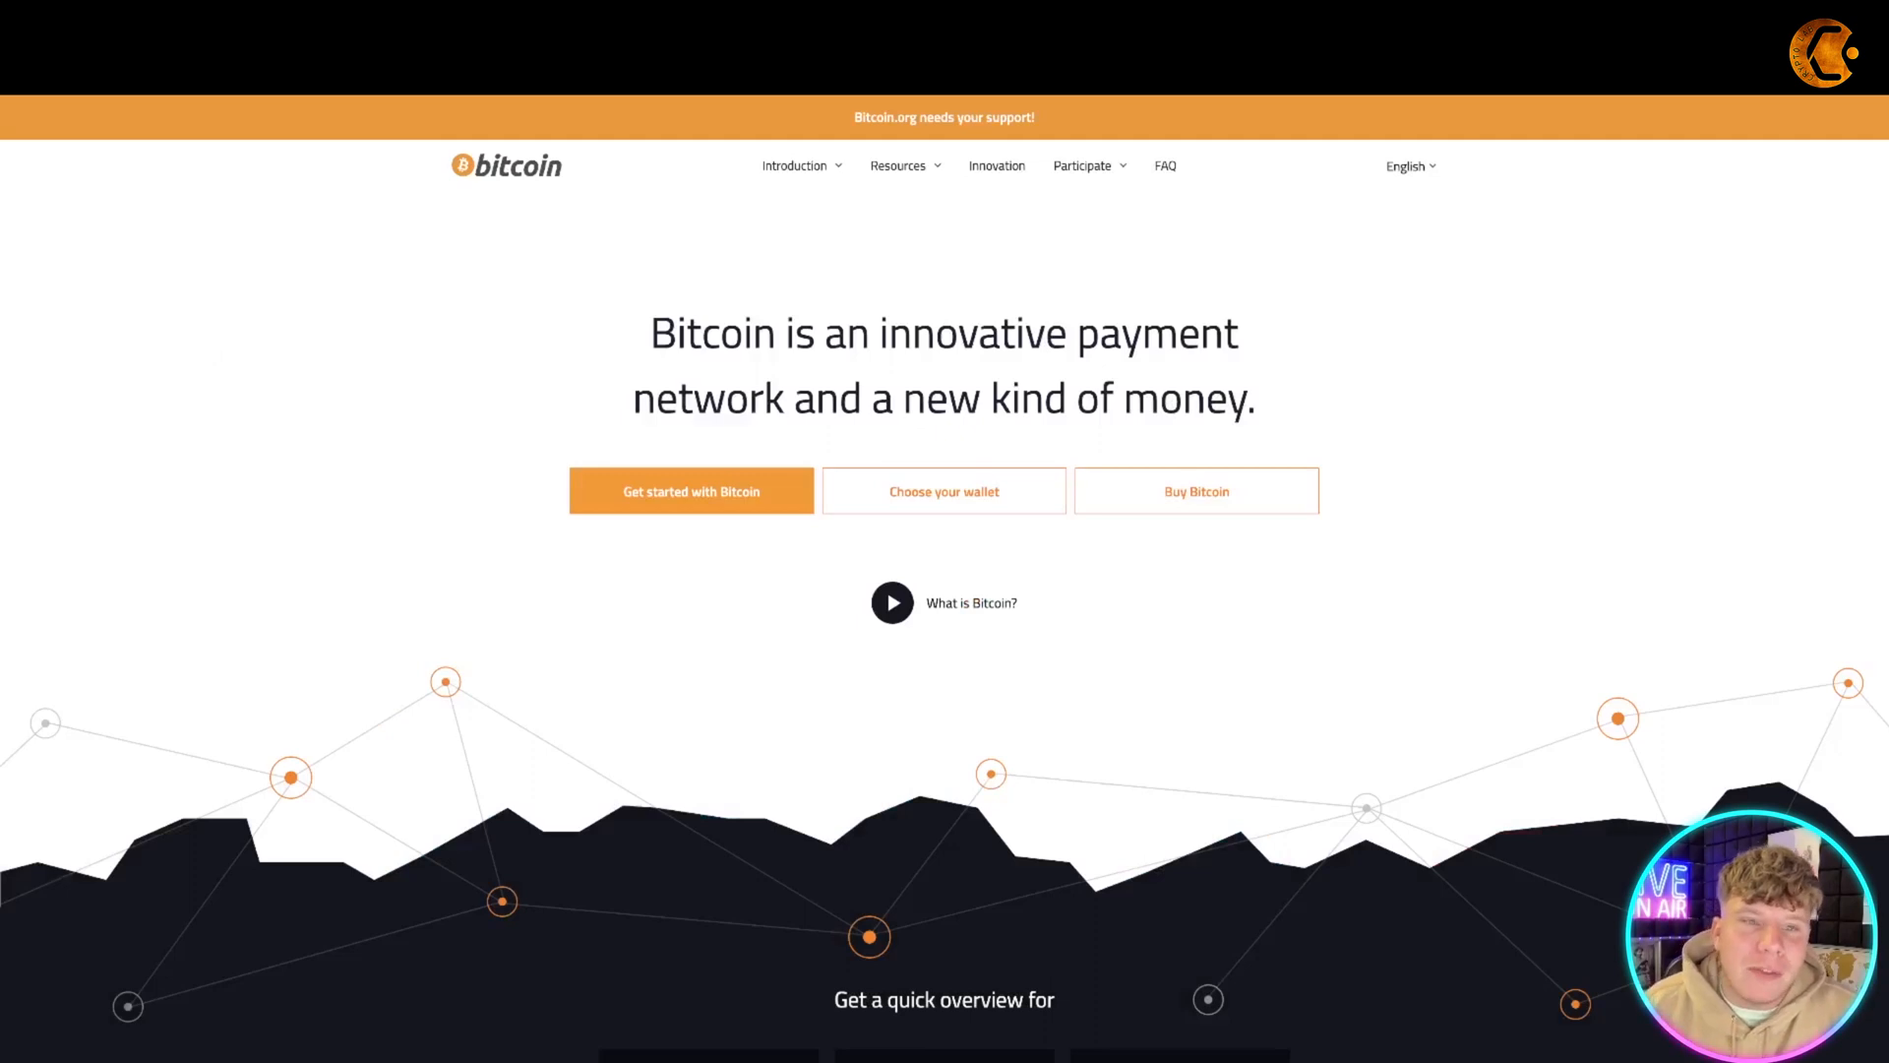
scroll("down", 3)
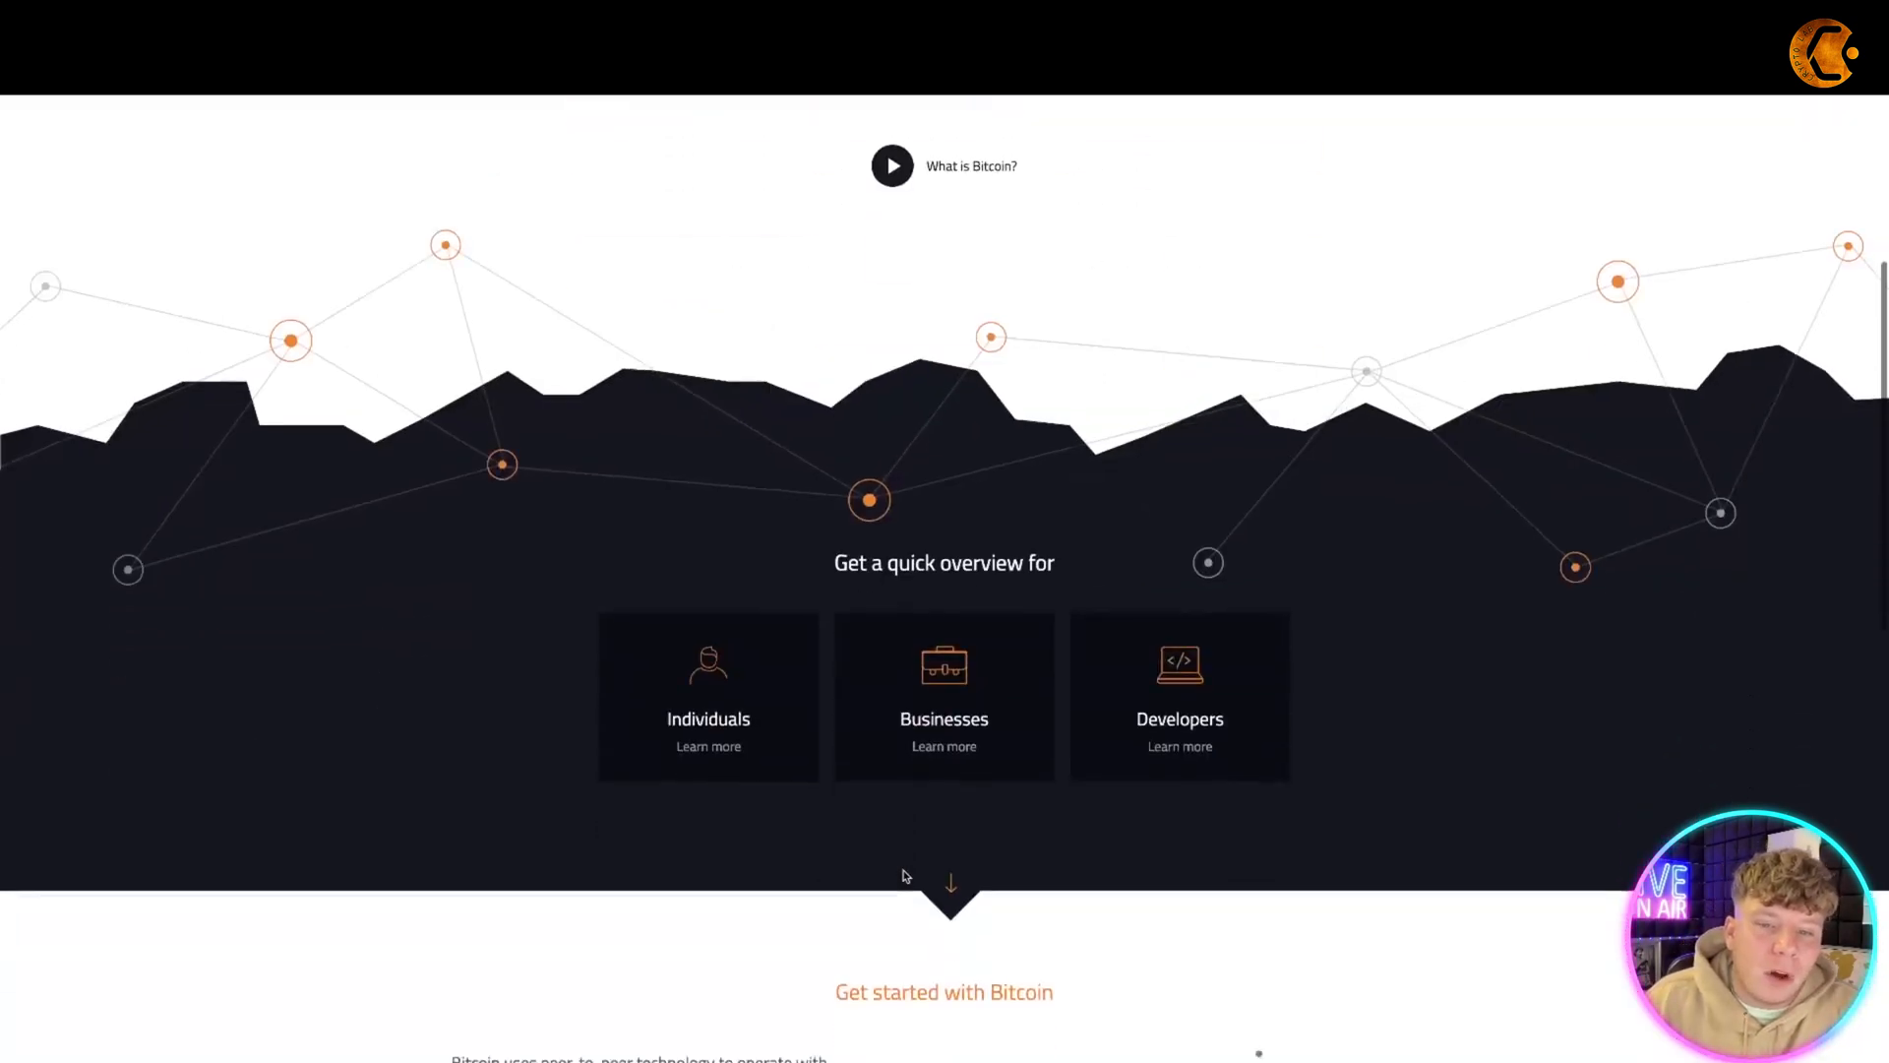
scroll("up", 3)
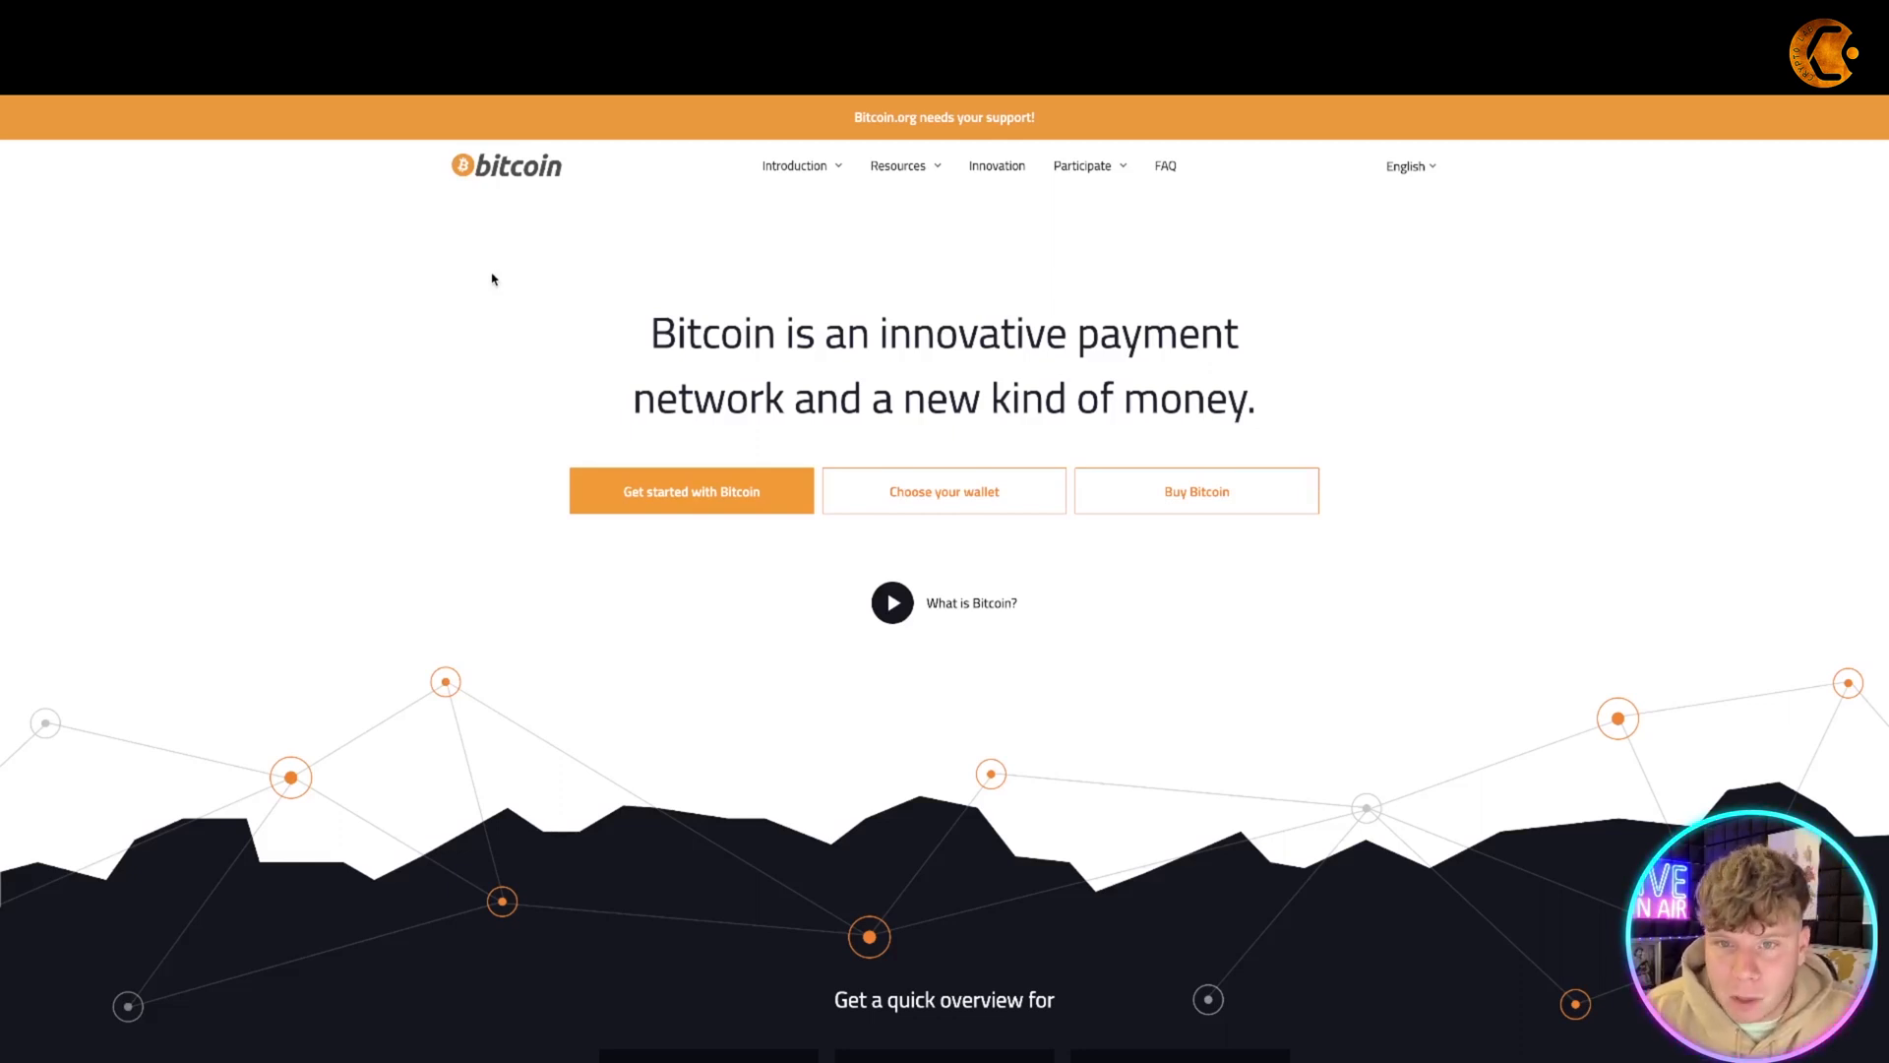
mouse_move(512, 289)
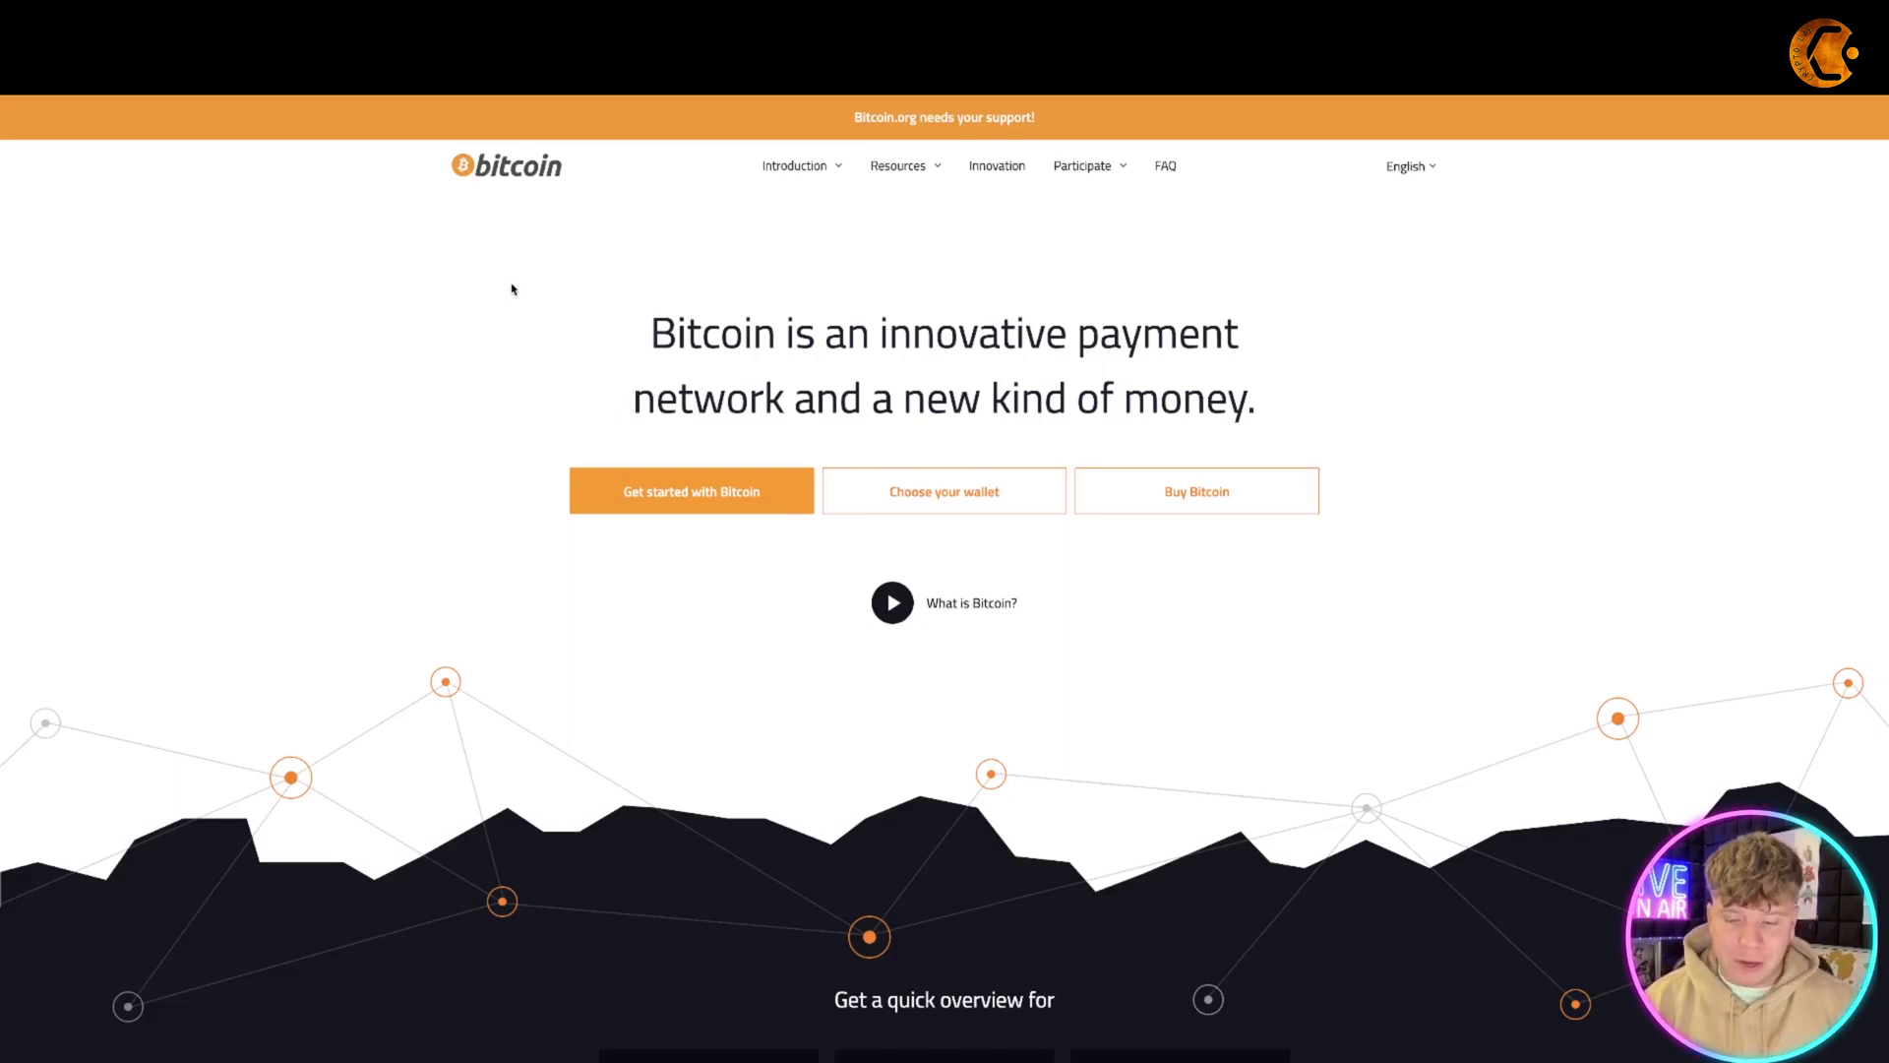